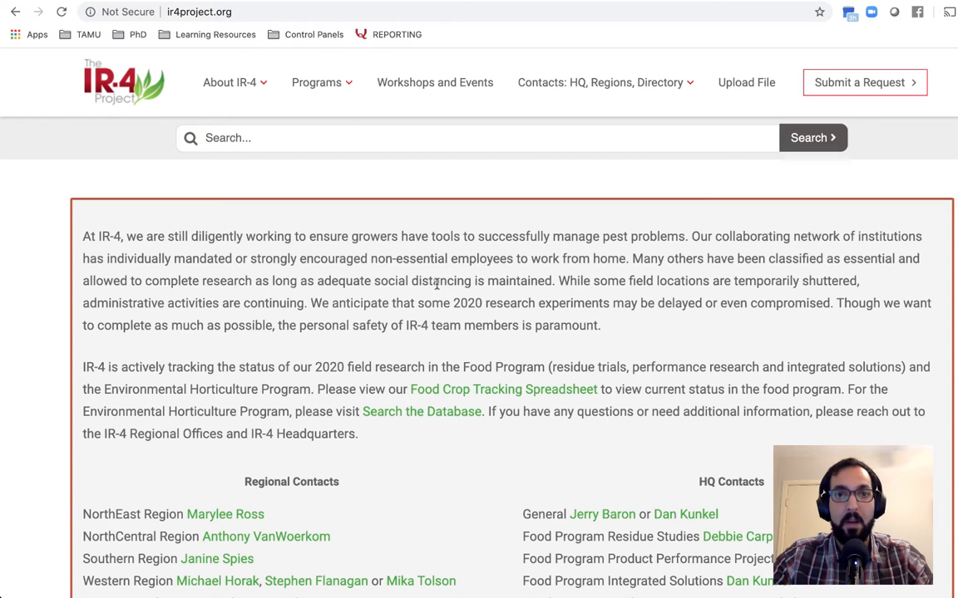
Navigate from Program Databases to the Environmental Horticulture Database and scroll to its research search form
scroll("up", 3)
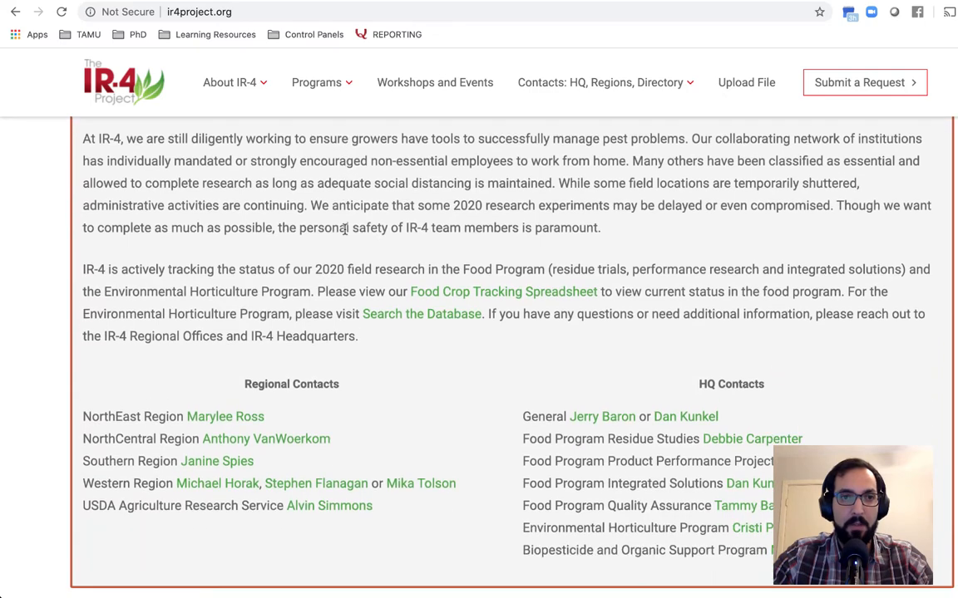
scroll("up", 3)
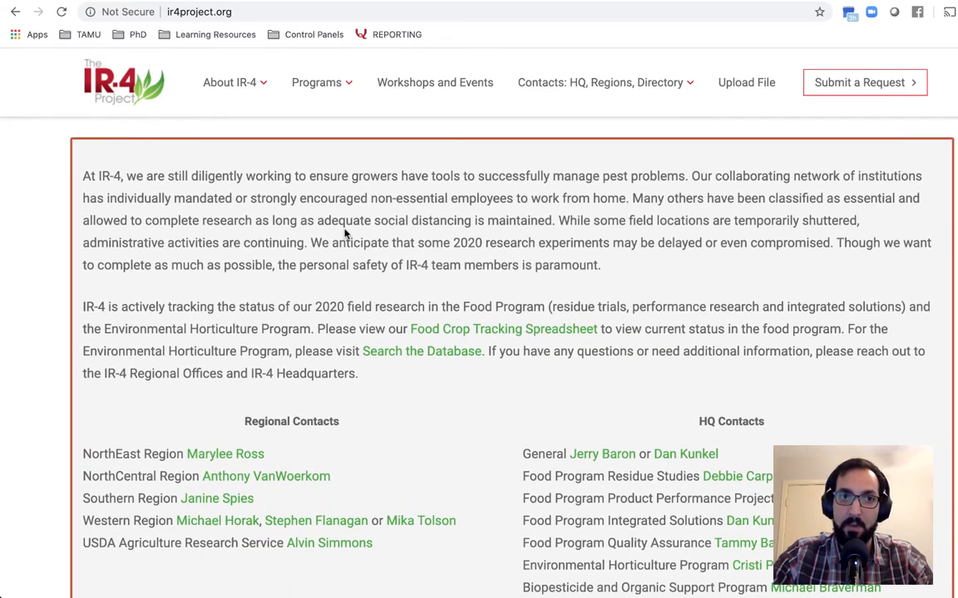
scroll("down", 3)
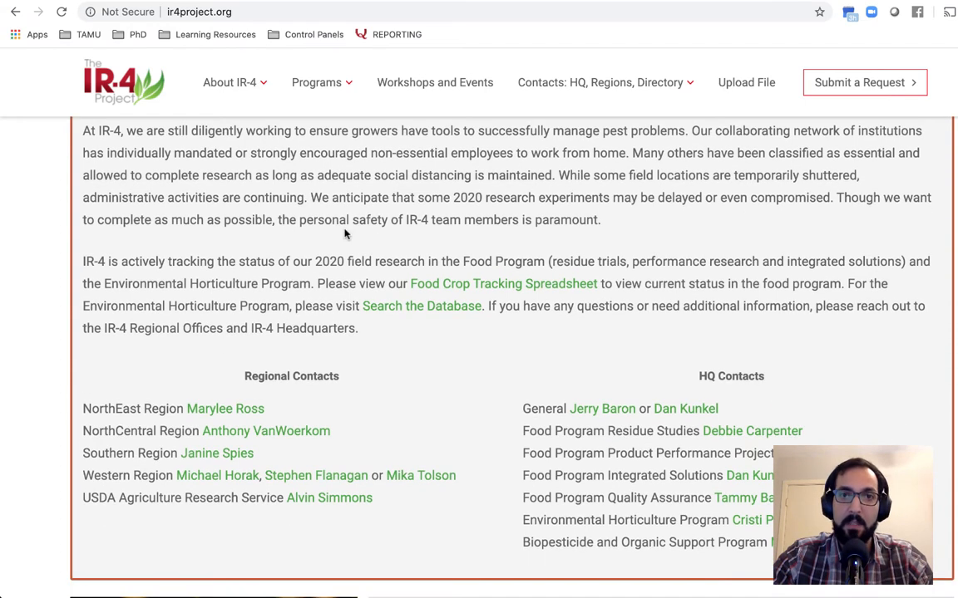
scroll("down", 3)
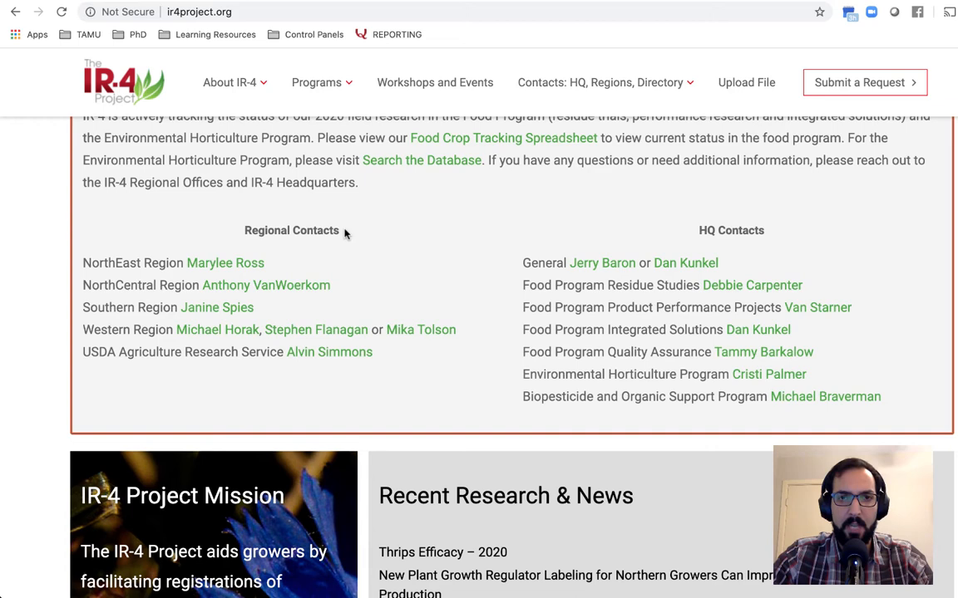
scroll("down", 3)
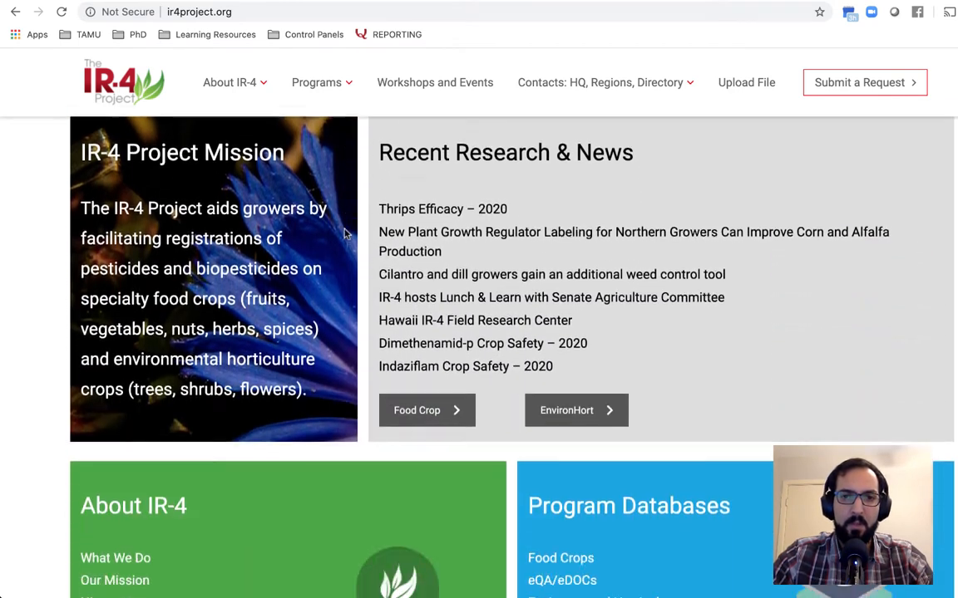
scroll("down", 3)
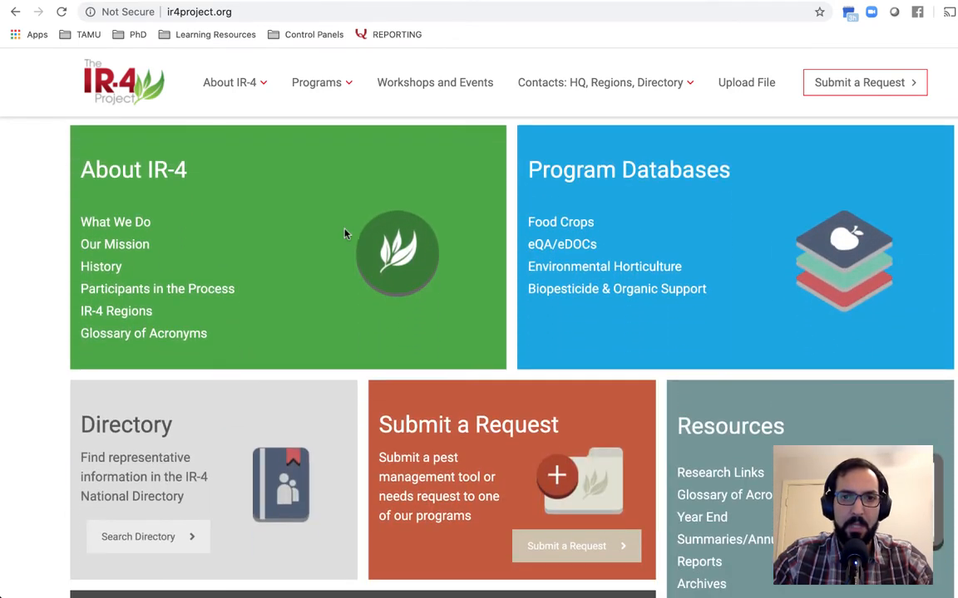
mouse_move(689, 149)
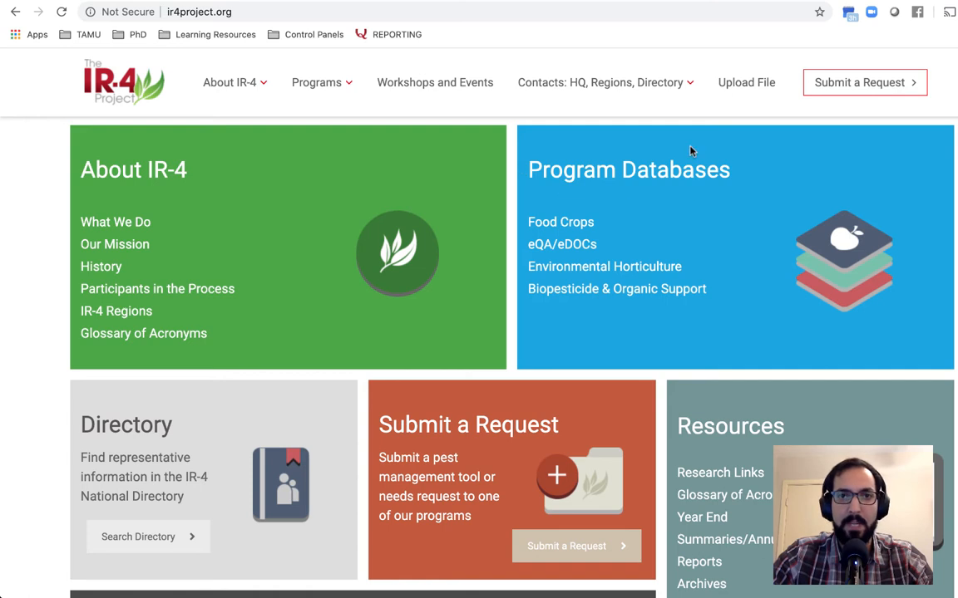
mouse_move(572, 197)
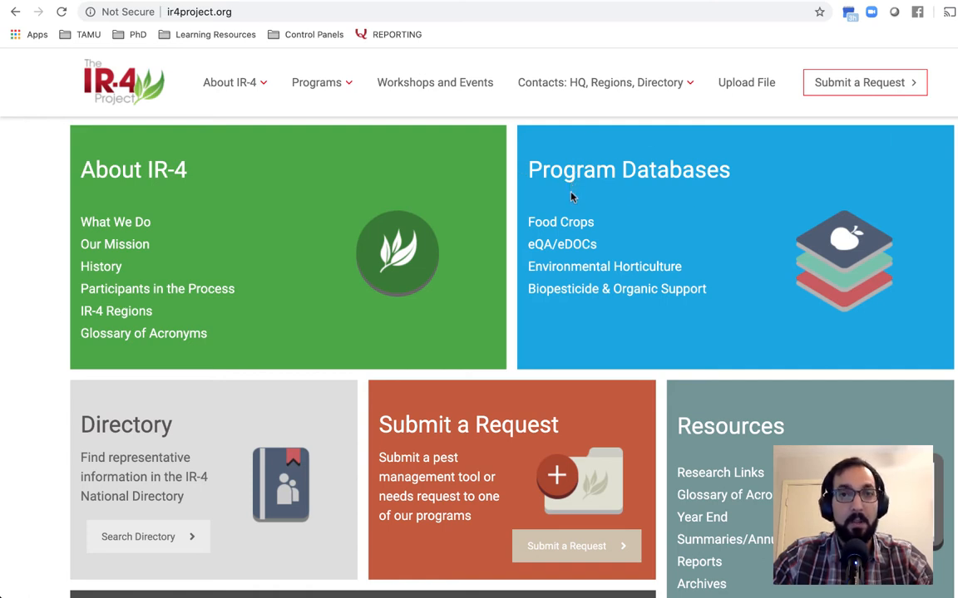
mouse_move(605, 266)
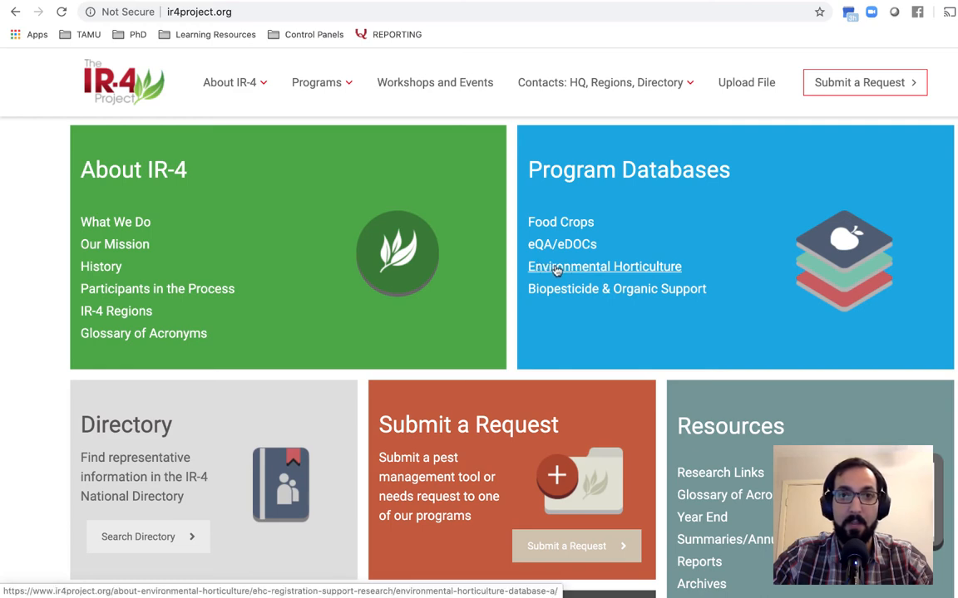
left_click(605, 266)
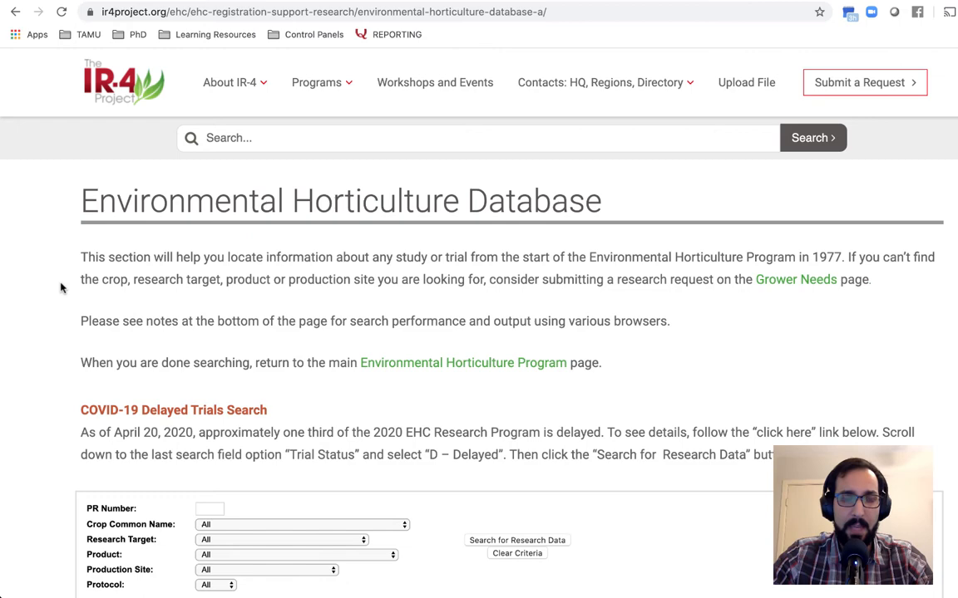
scroll("down", 3)
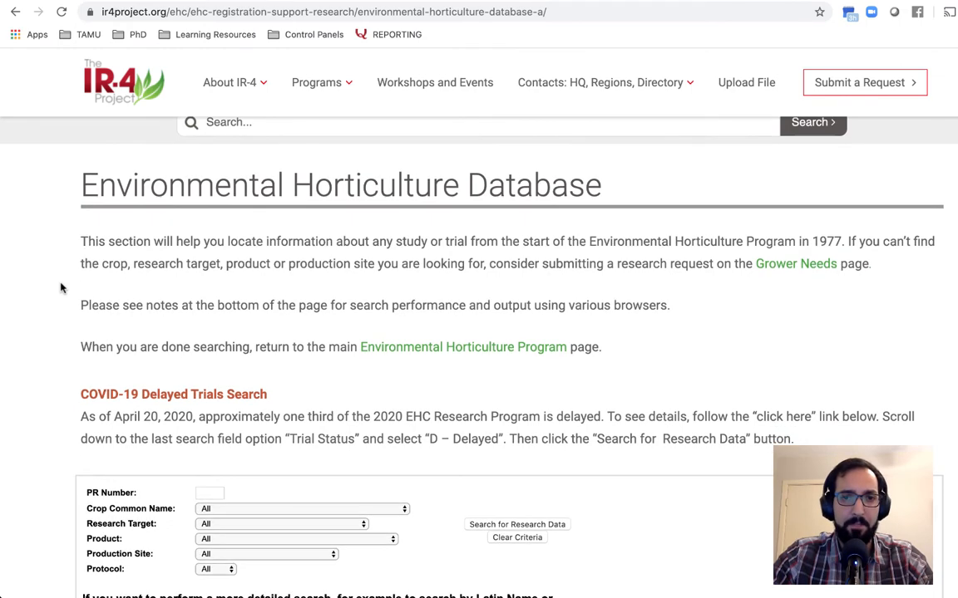
scroll("down", 3)
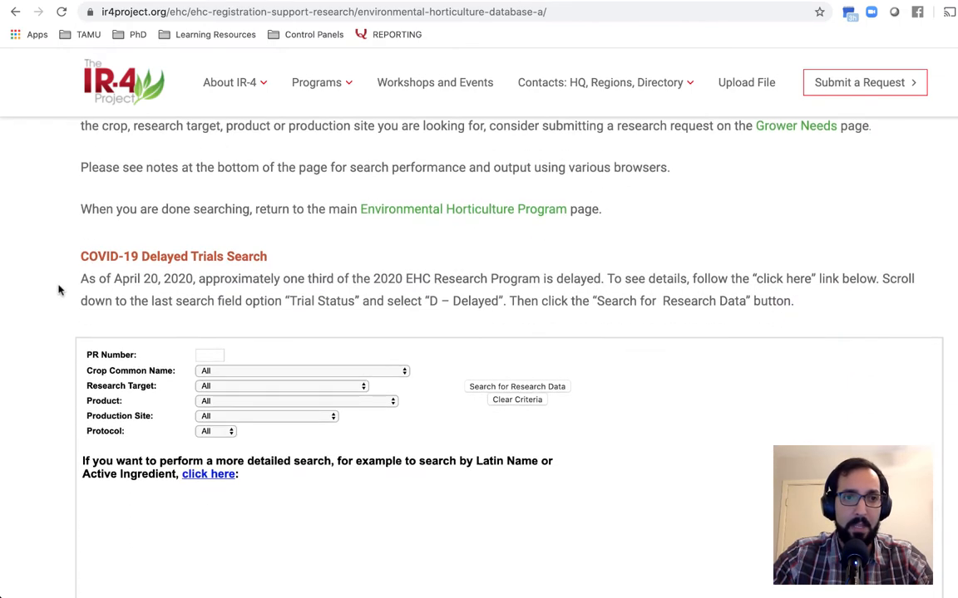
scroll("down", 3)
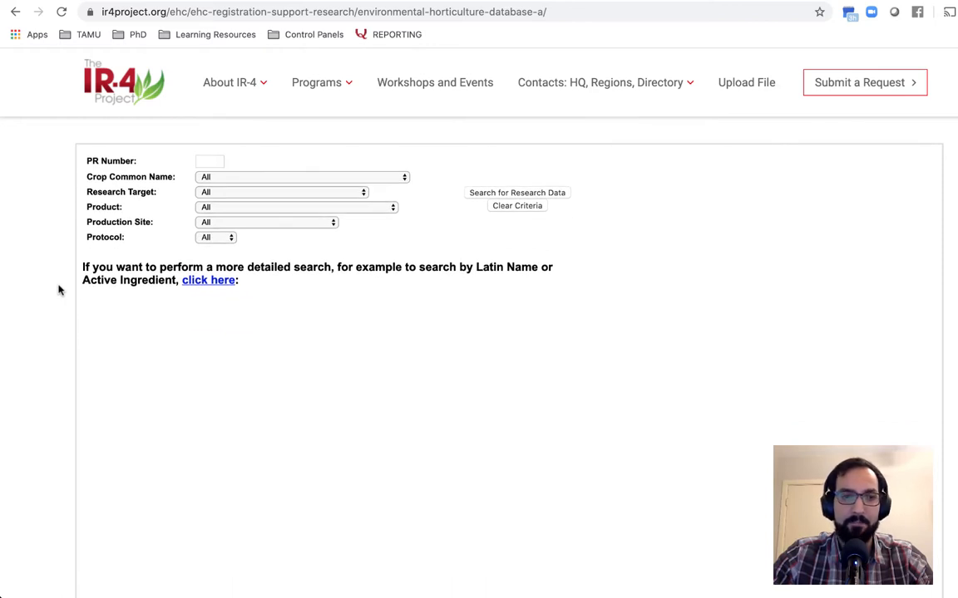
Browse the Product list, then set Research Target to Western Flower Thrips, leaving other criteria at All
left_click(303, 176)
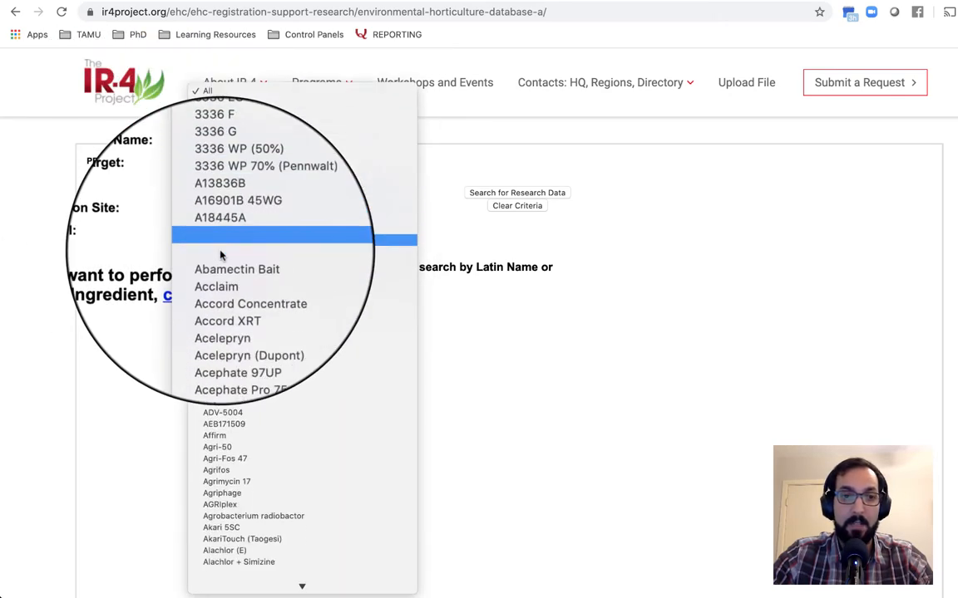
scroll("down", 3)
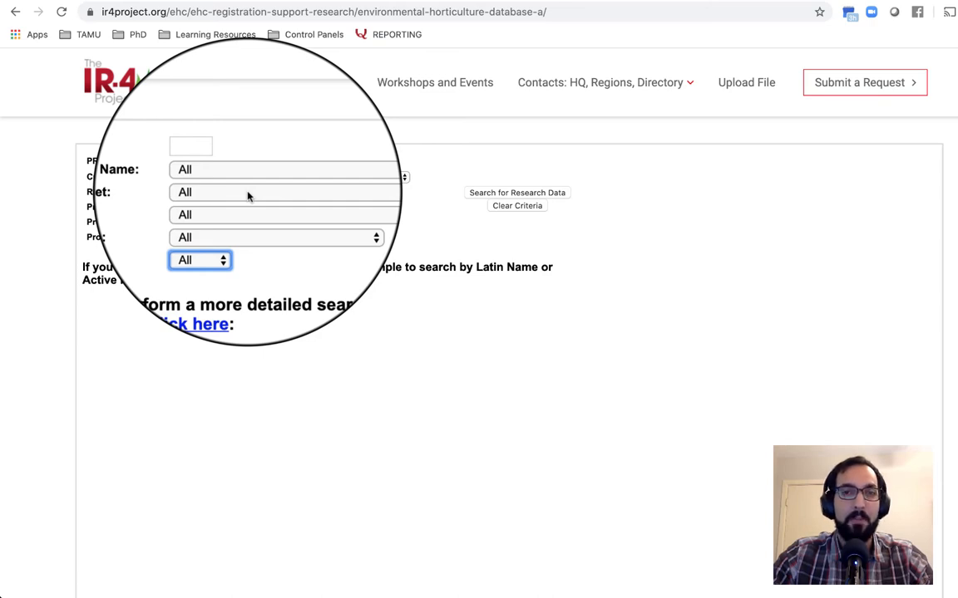
left_click(283, 192)
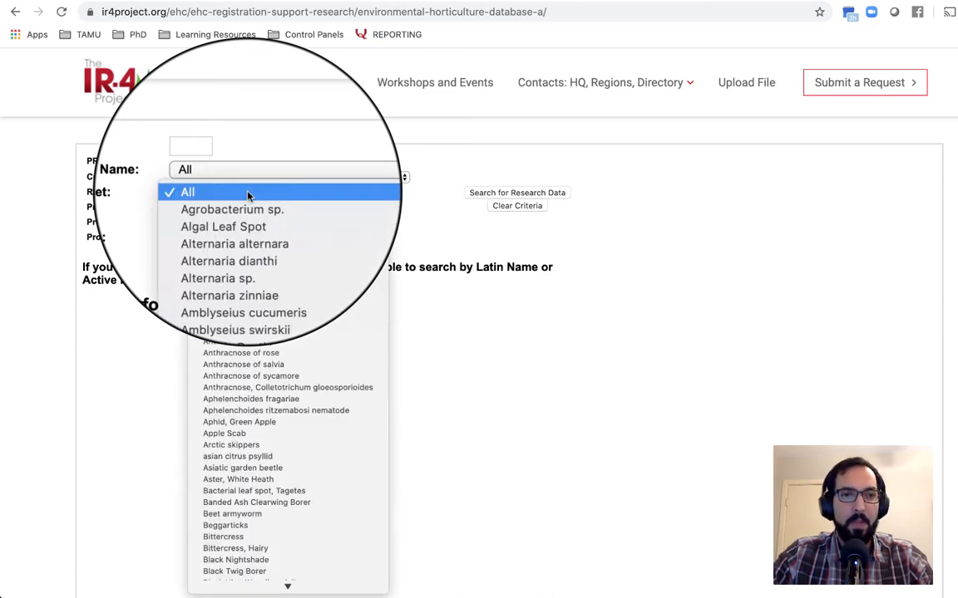
scroll("down", 3)
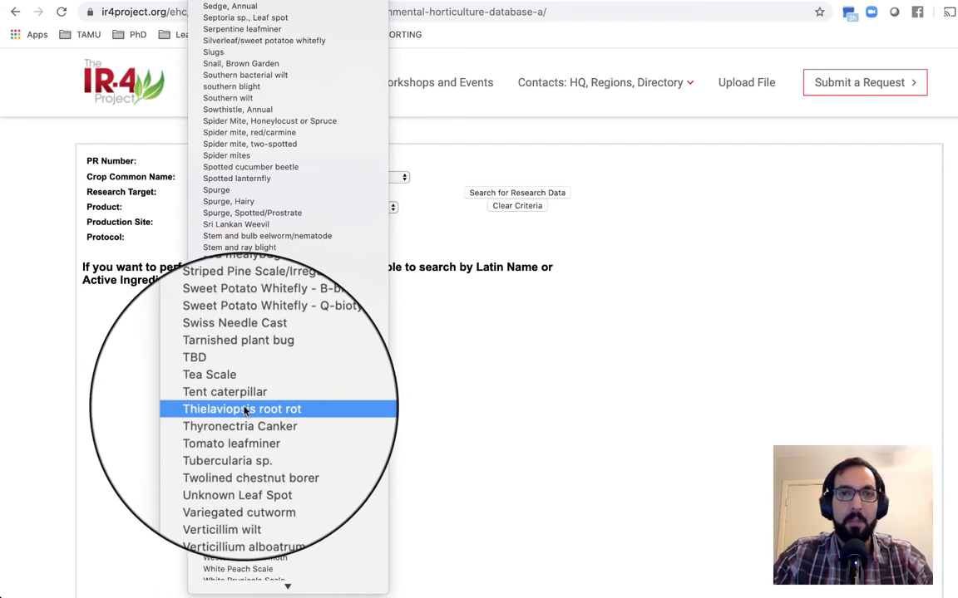
mouse_move(243, 547)
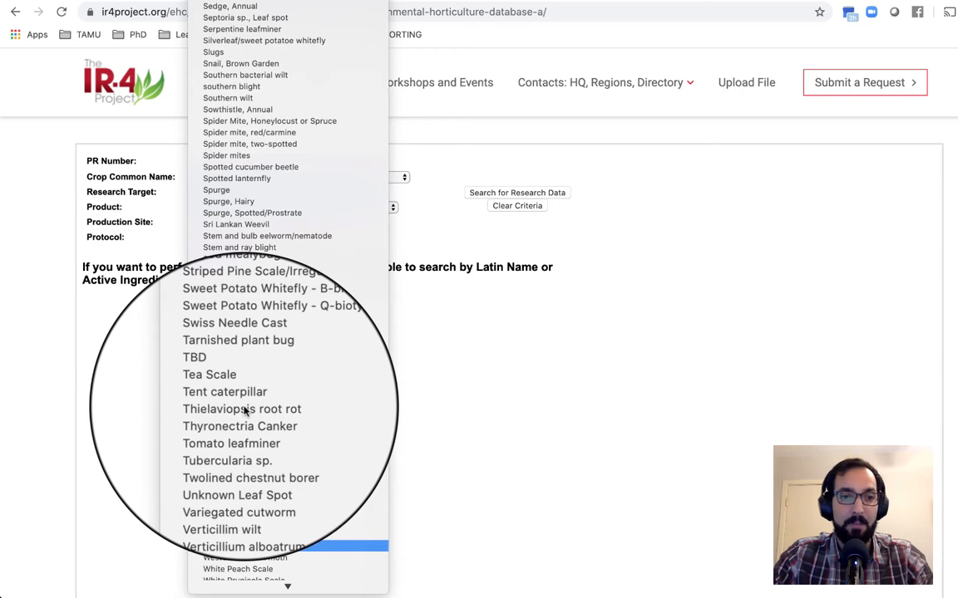
scroll("down", 3)
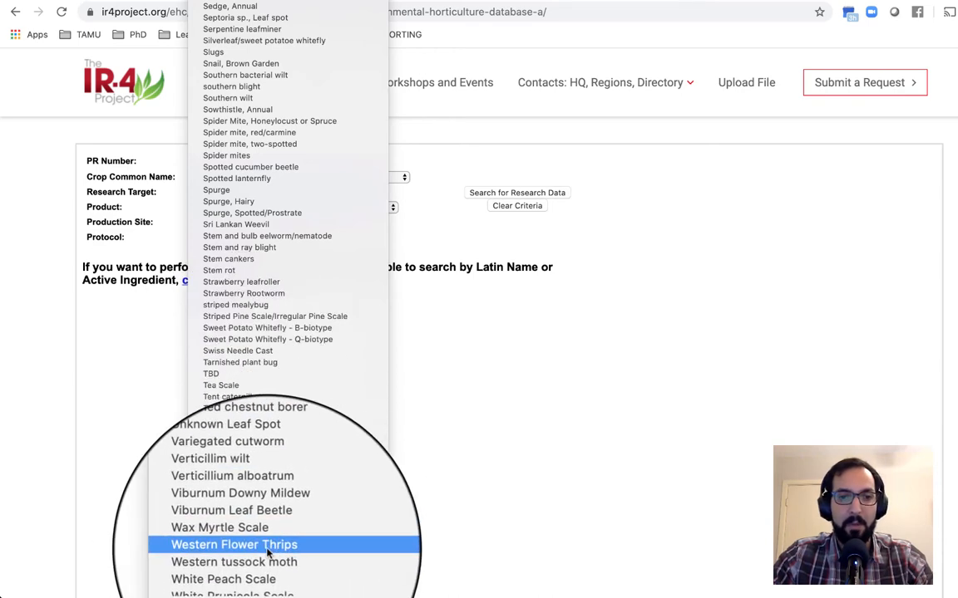
left_click(233, 545)
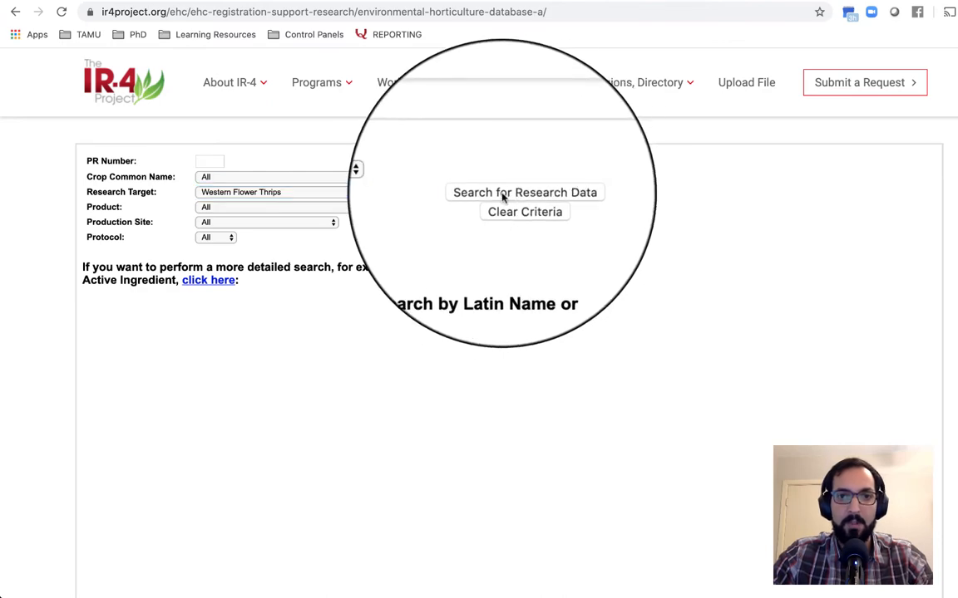
Run the search and scroll through the 242 Western Flower Thrips trial records returned
left_click(524, 192)
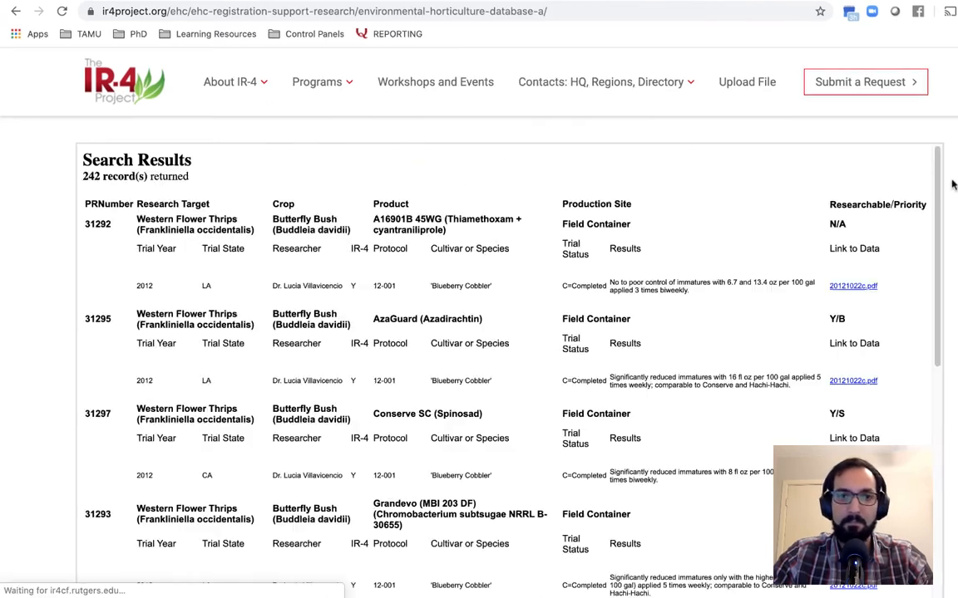
scroll("down", 3)
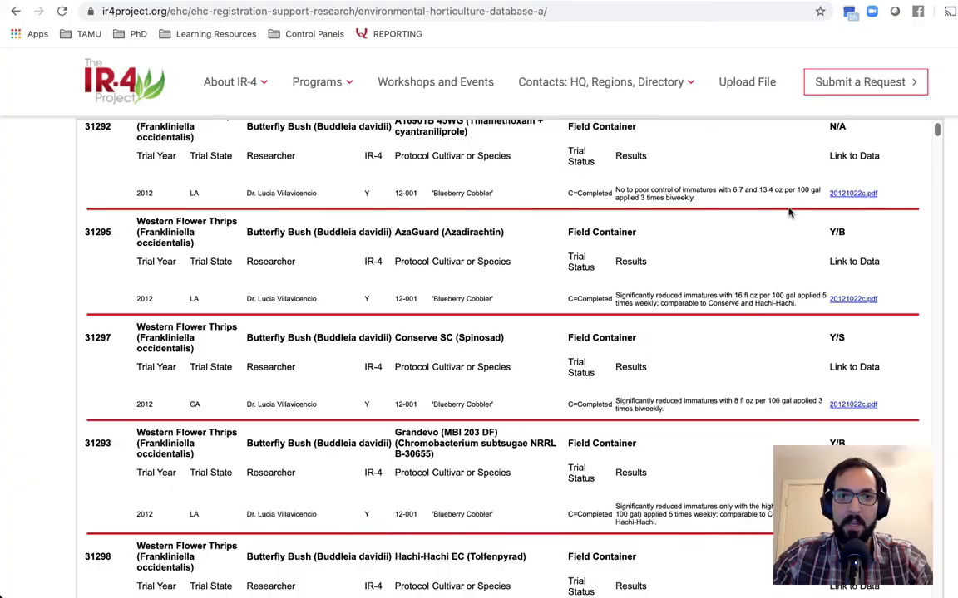
scroll("down", 3)
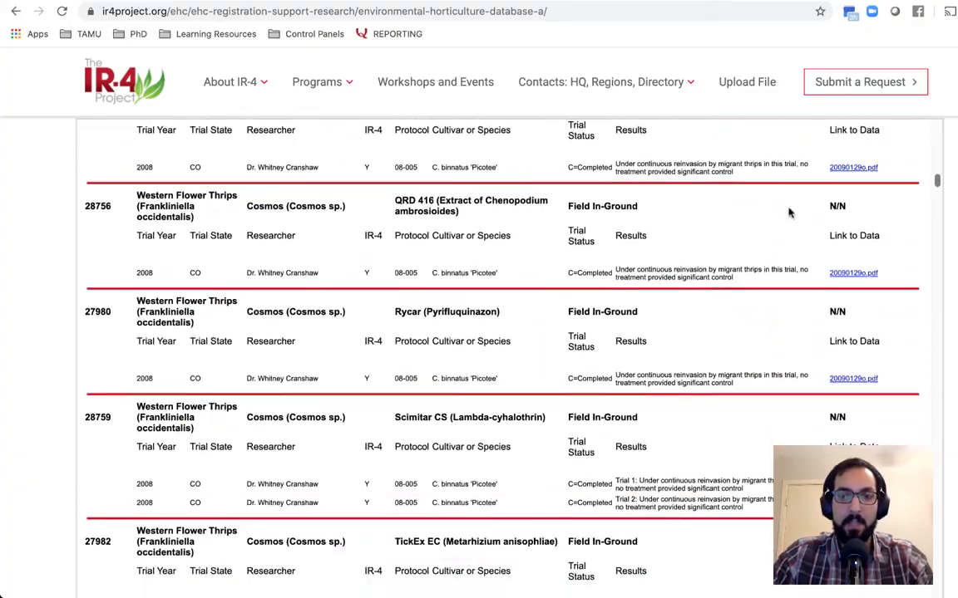
scroll("down", 3)
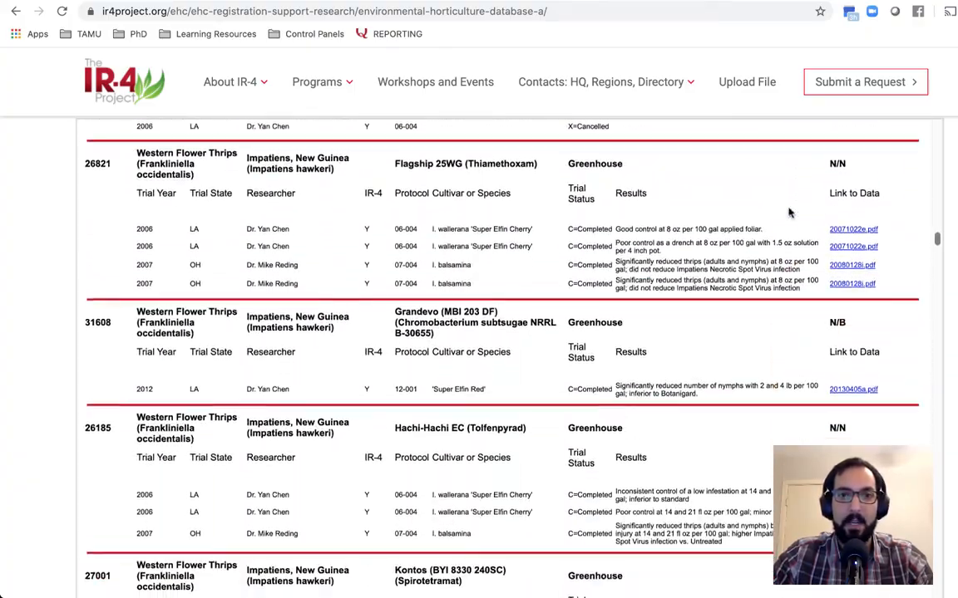
scroll("down", 3)
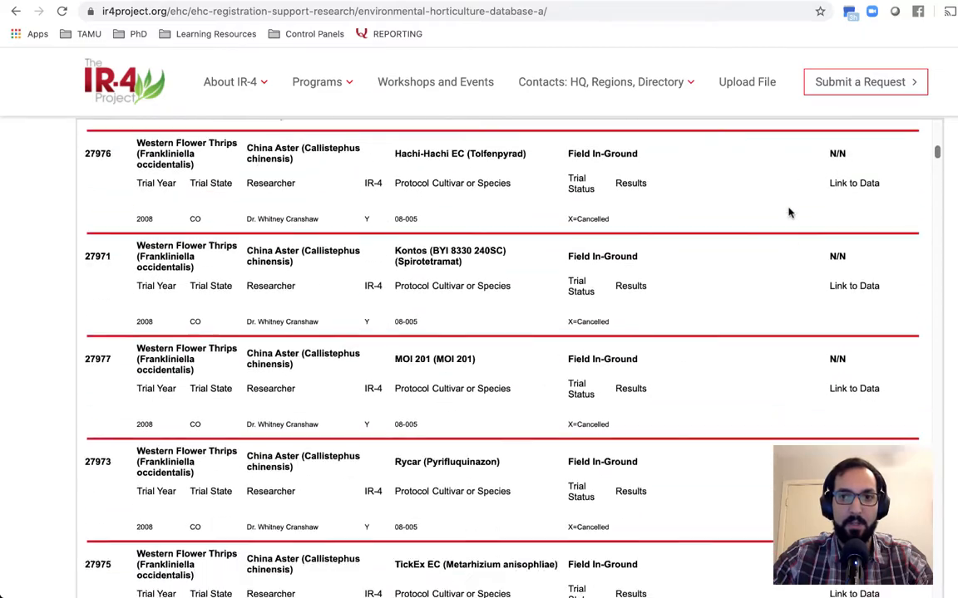
scroll("up", 3)
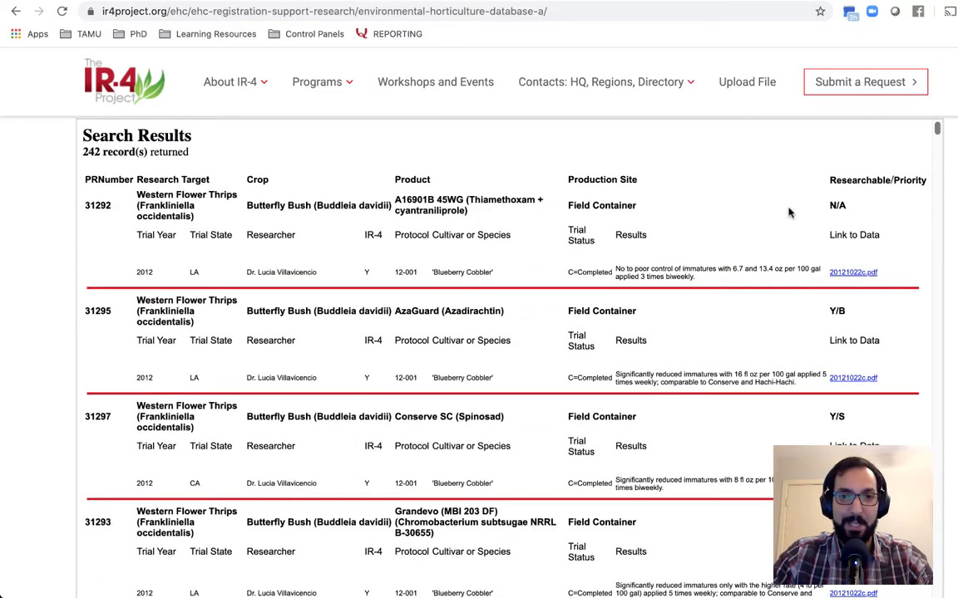
mouse_move(120, 216)
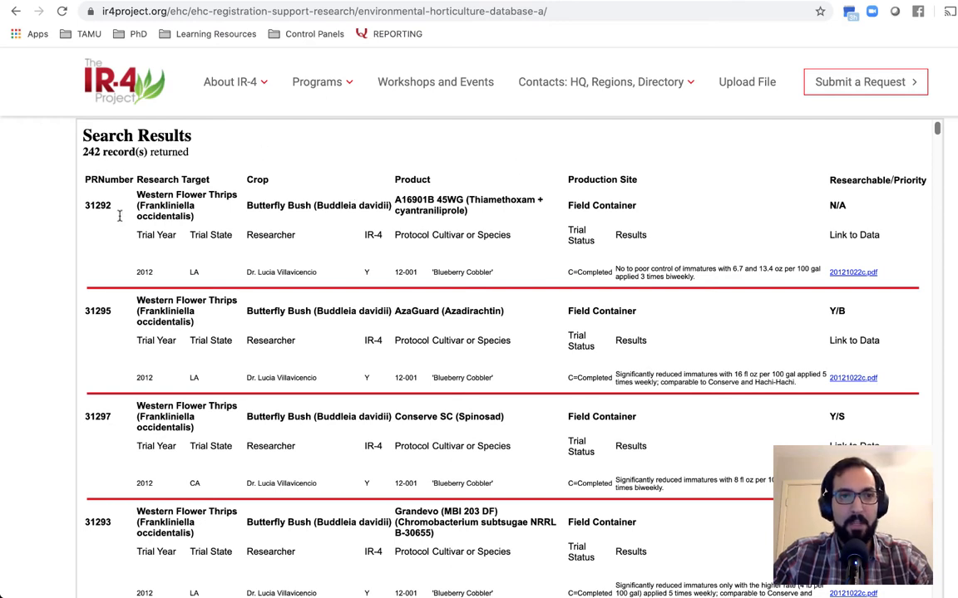
mouse_move(163, 186)
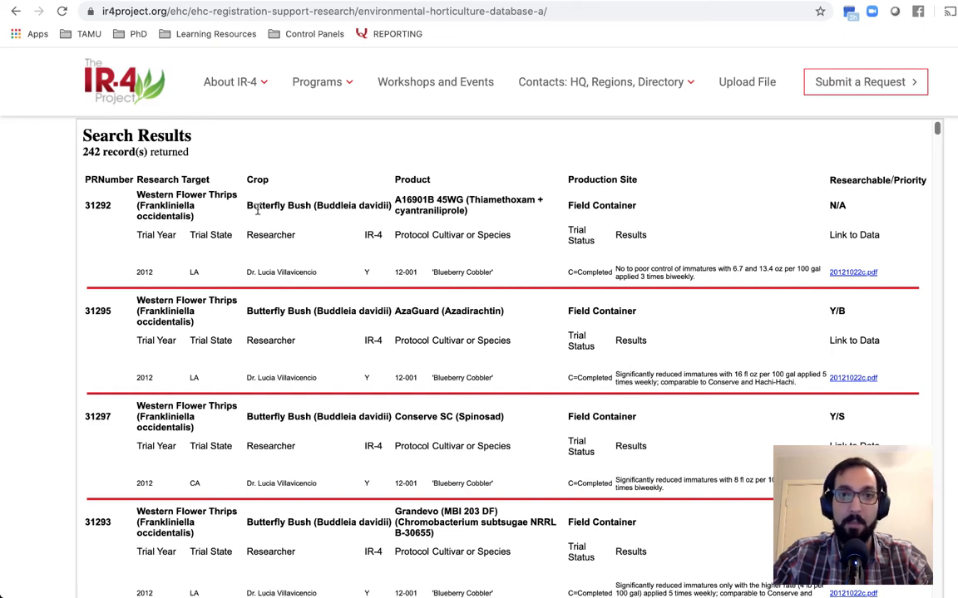
mouse_move(429, 196)
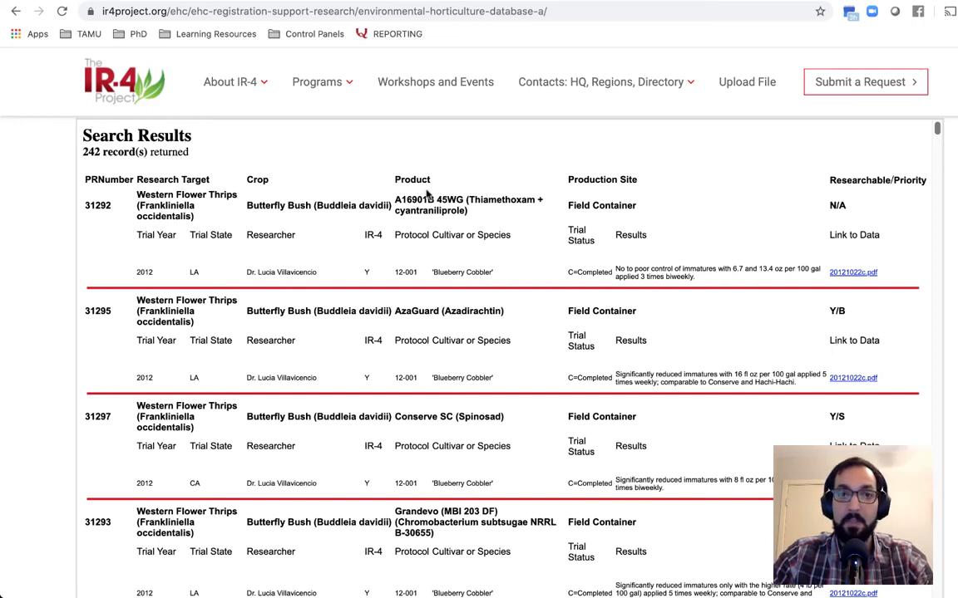
mouse_move(612, 176)
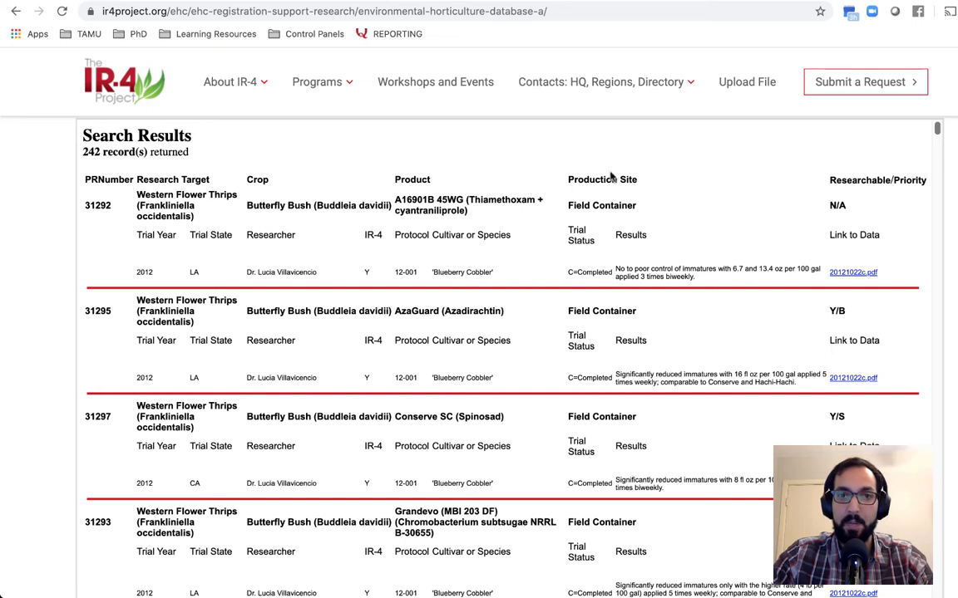
mouse_move(818, 240)
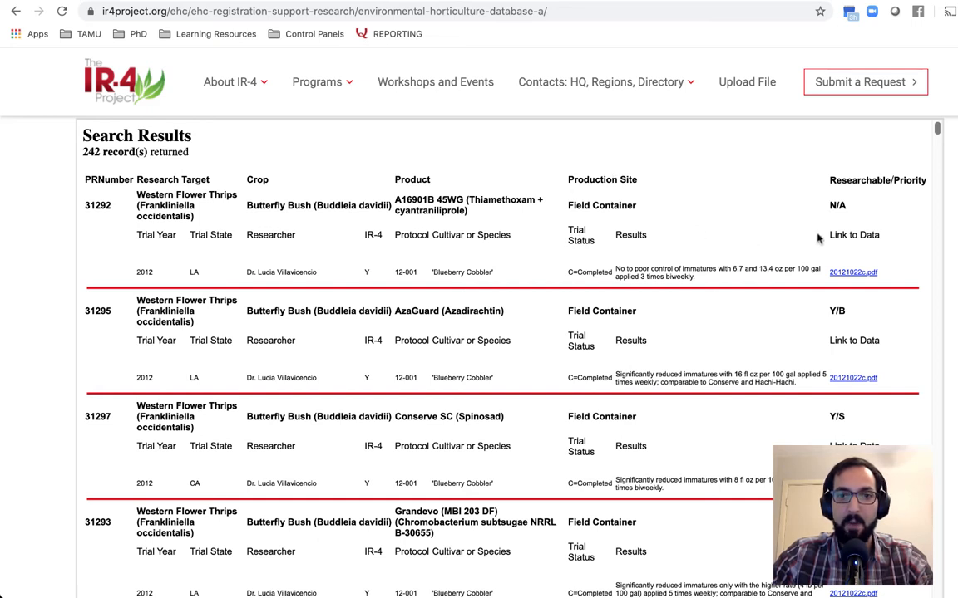
mouse_move(572, 210)
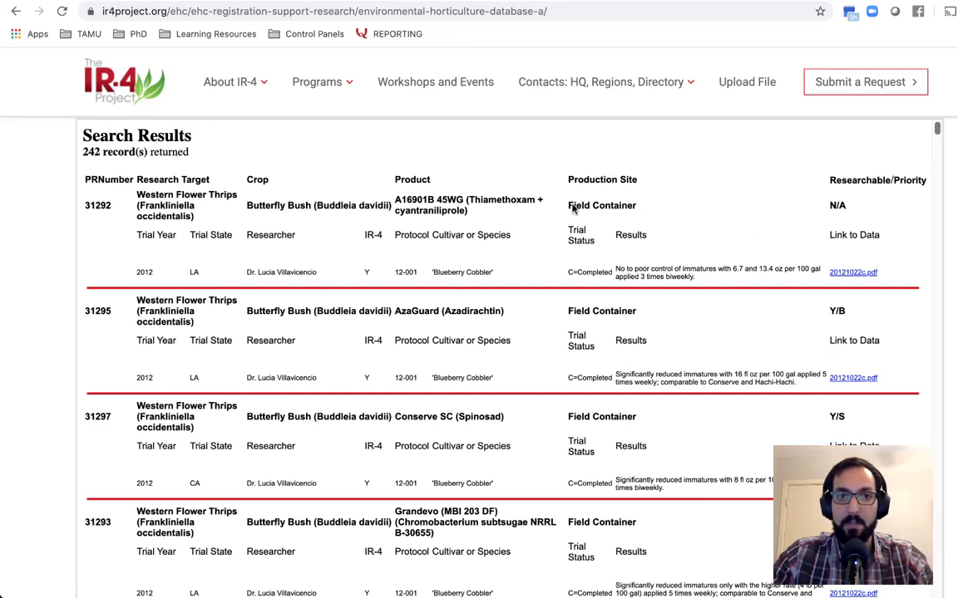
mouse_move(622, 246)
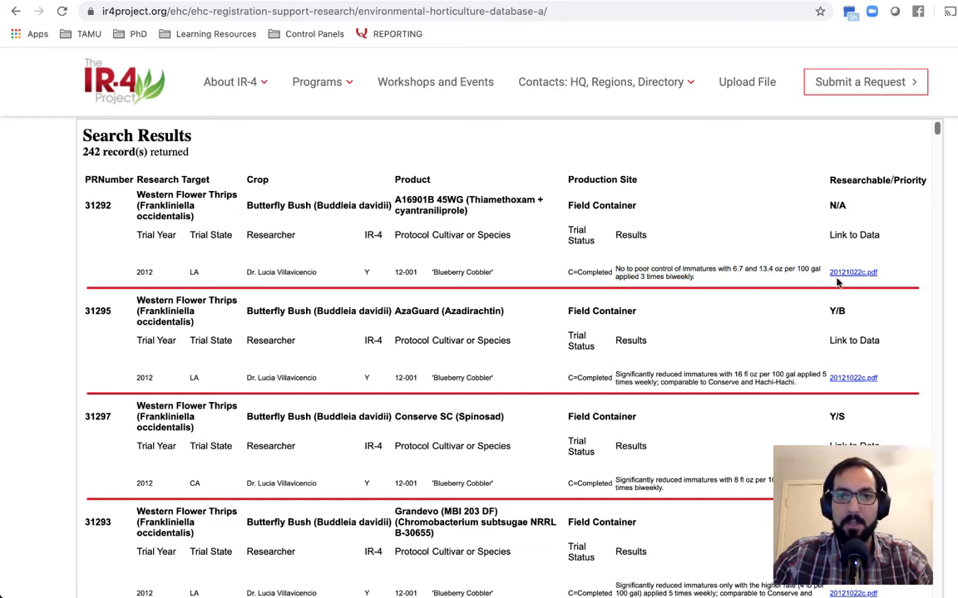
mouse_move(853, 273)
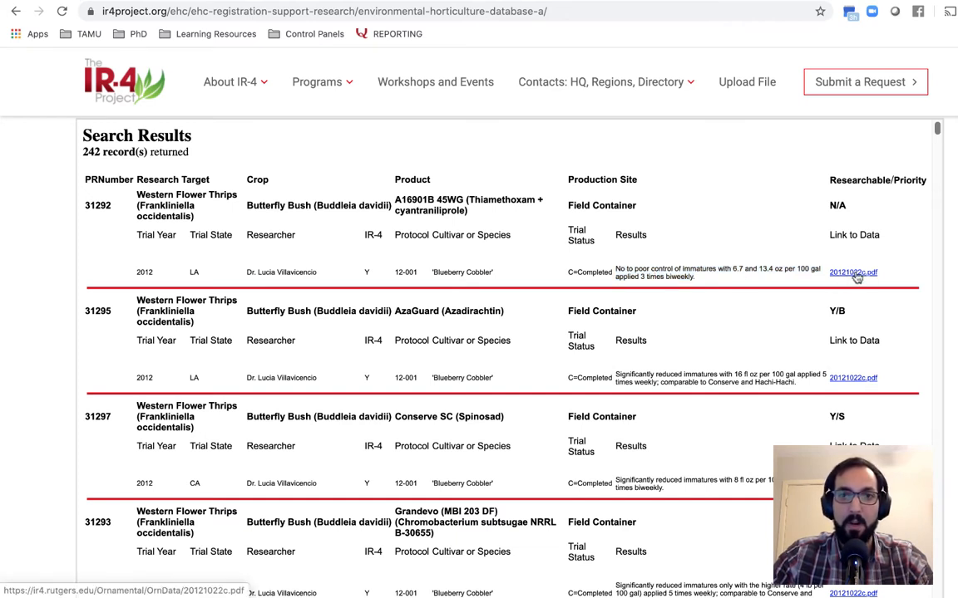
mouse_move(852, 378)
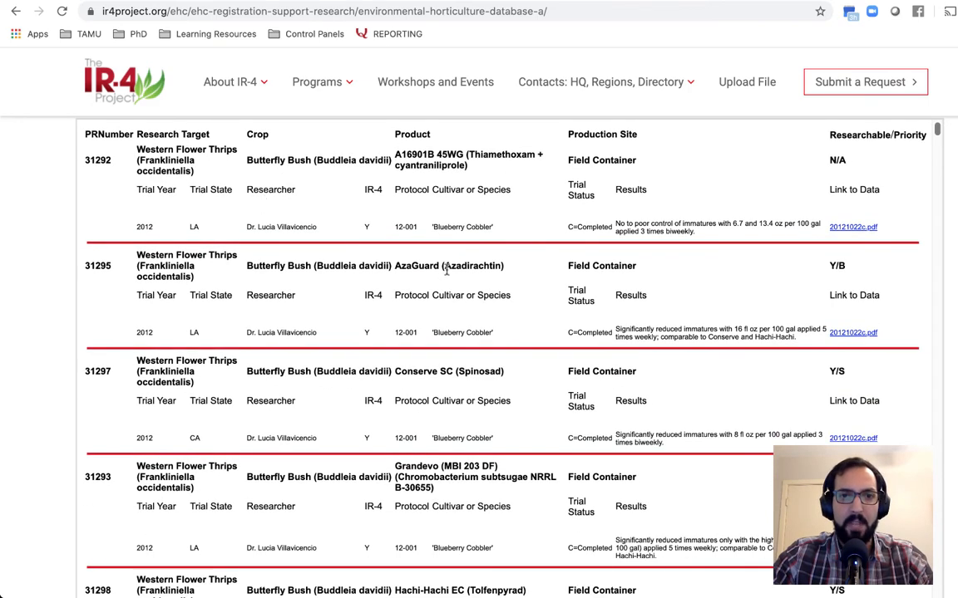
scroll("down", 3)
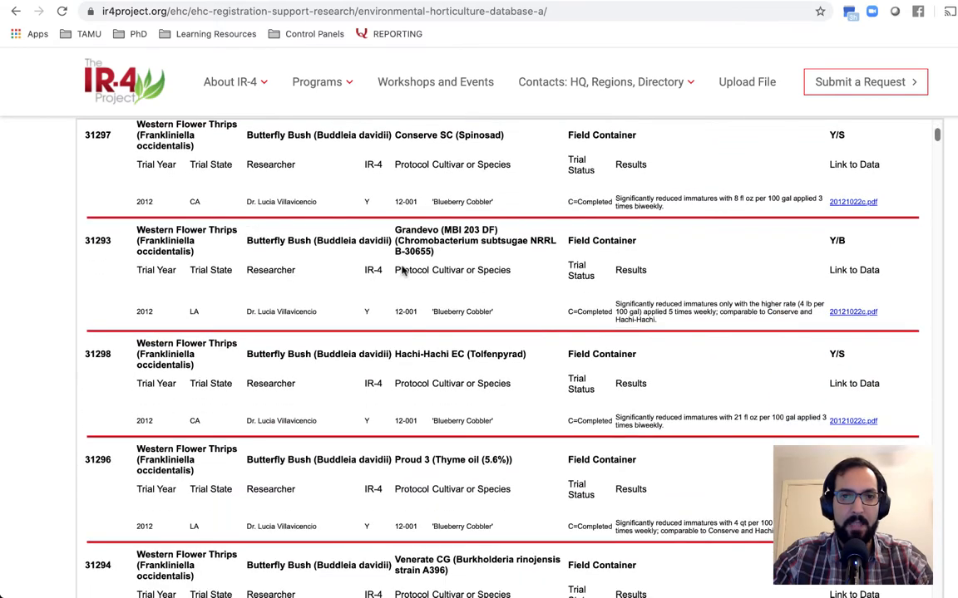
scroll("down", 3)
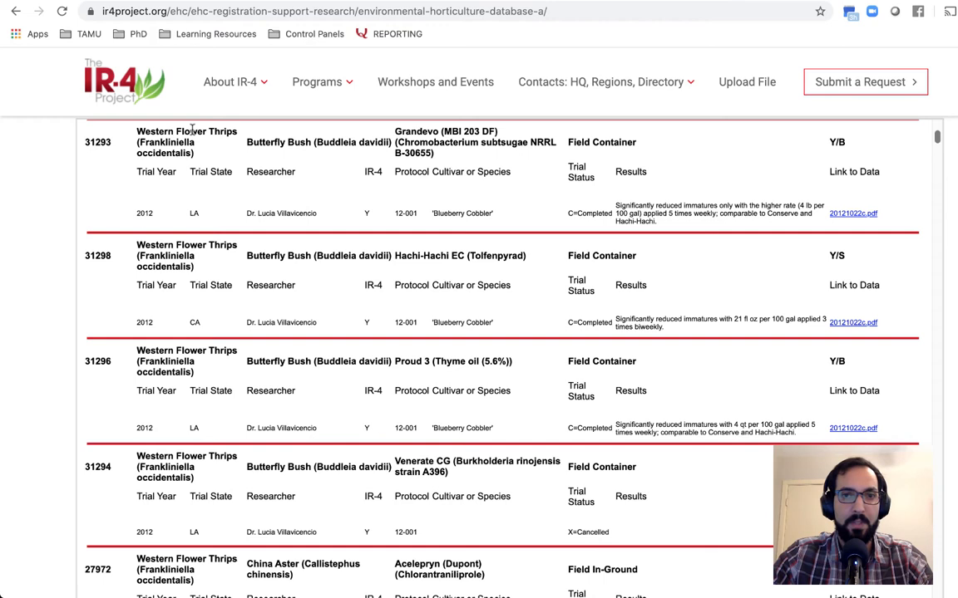
mouse_move(266, 123)
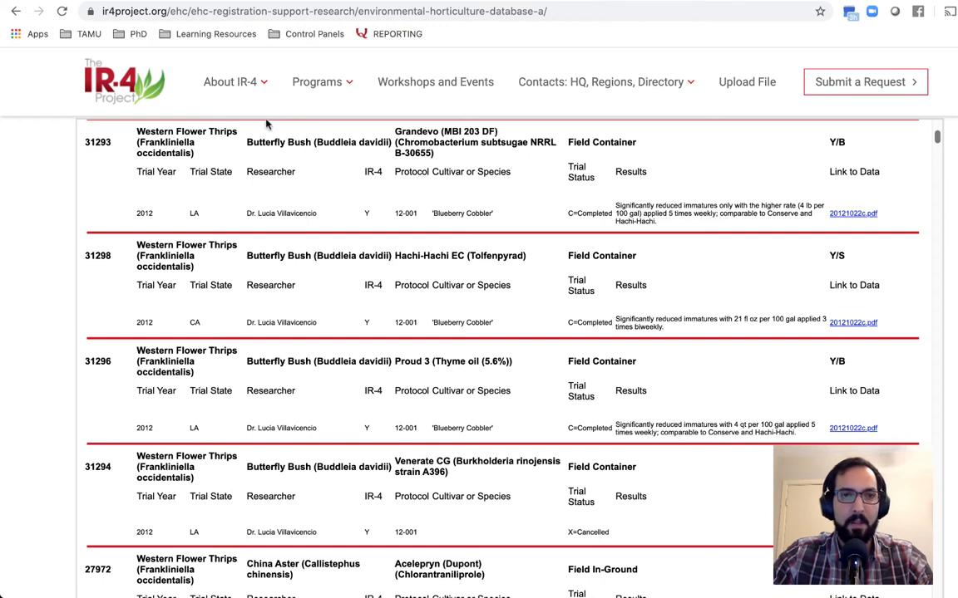
mouse_move(678, 212)
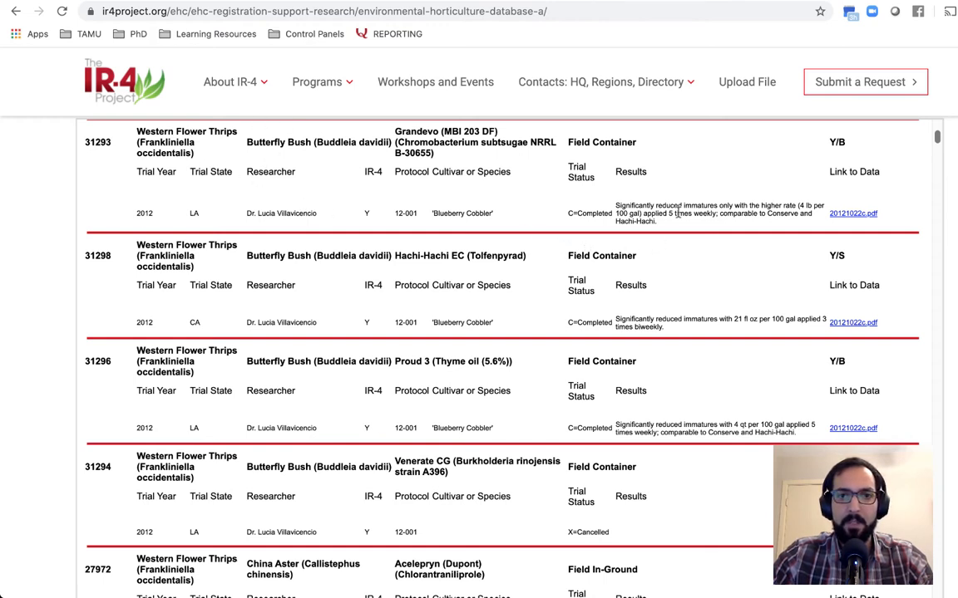
mouse_move(724, 202)
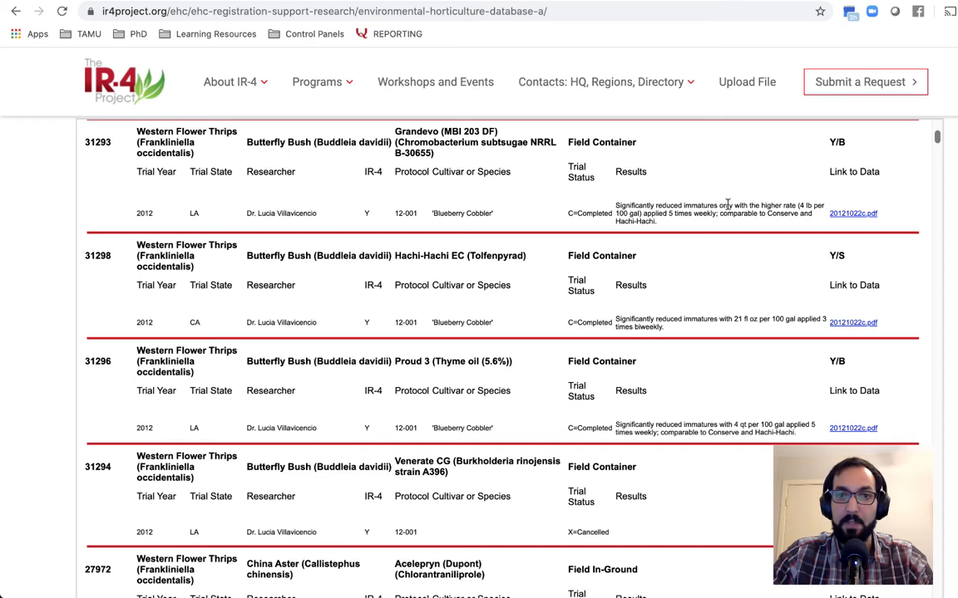
mouse_move(791, 194)
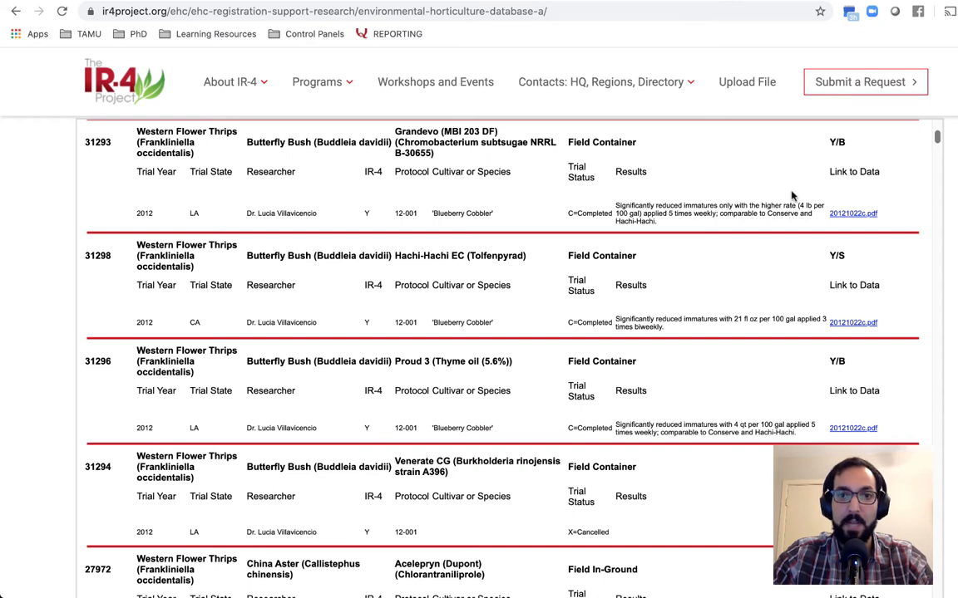
mouse_move(712, 165)
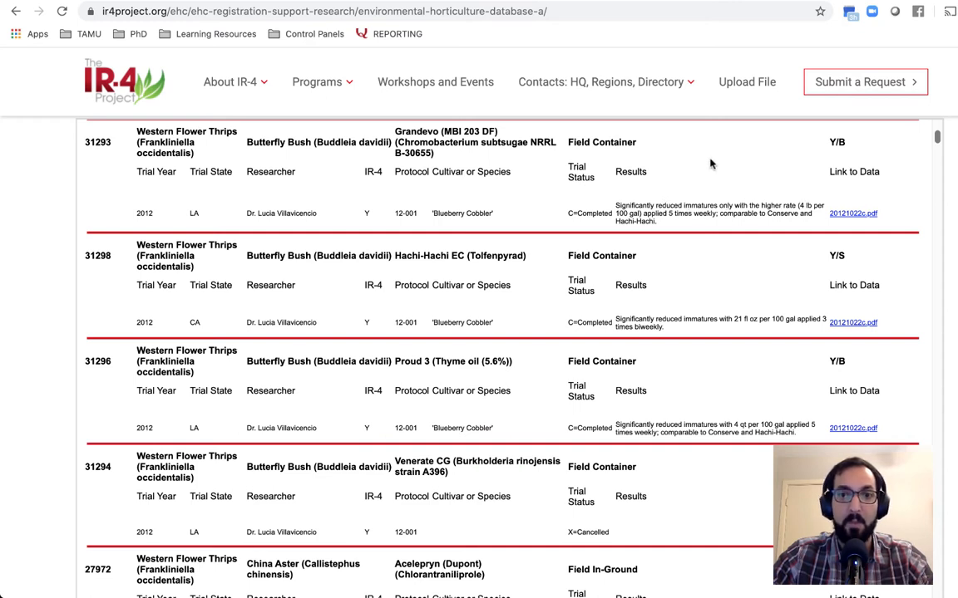
scroll("down", 3)
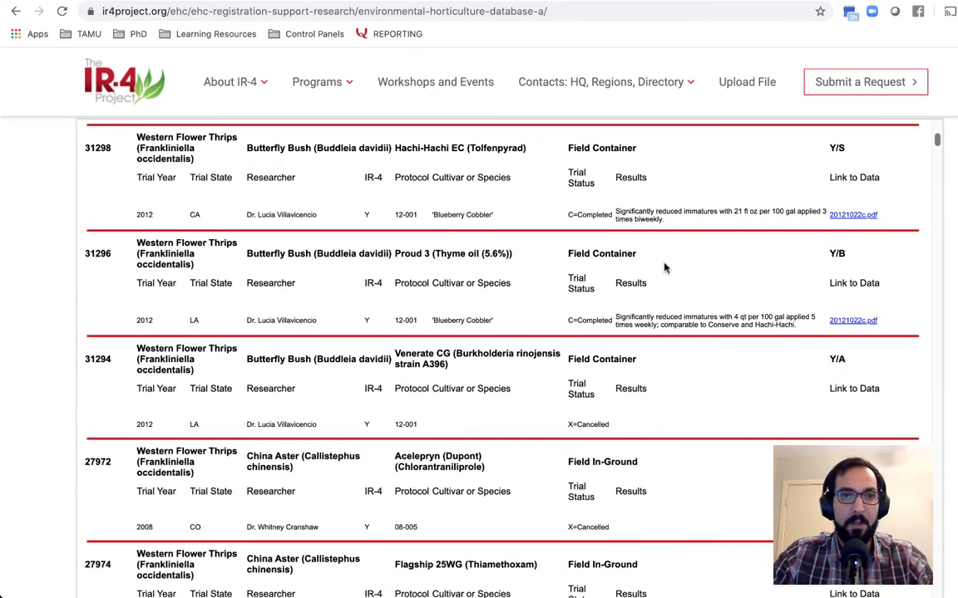
scroll("down", 3)
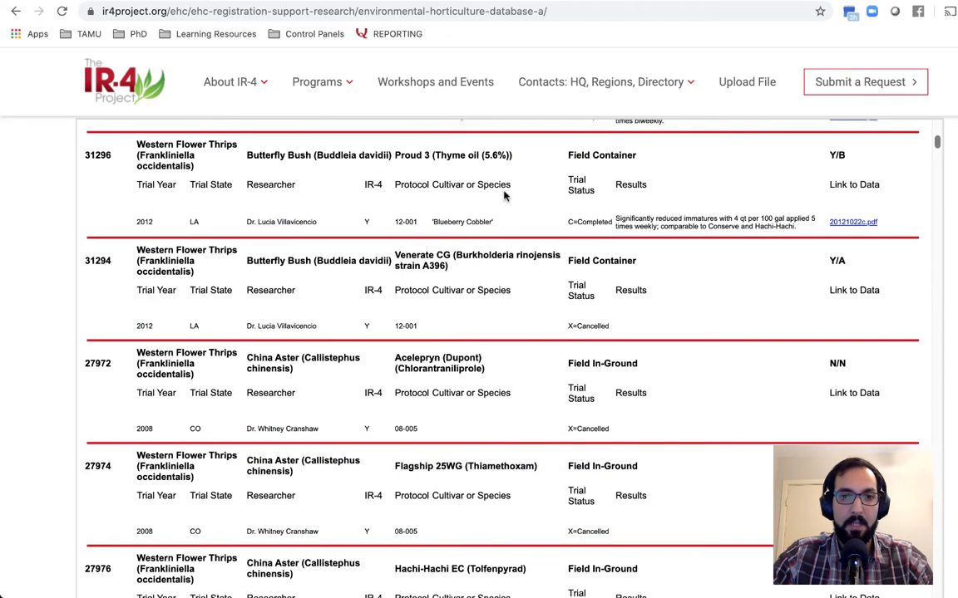
scroll("down", 3)
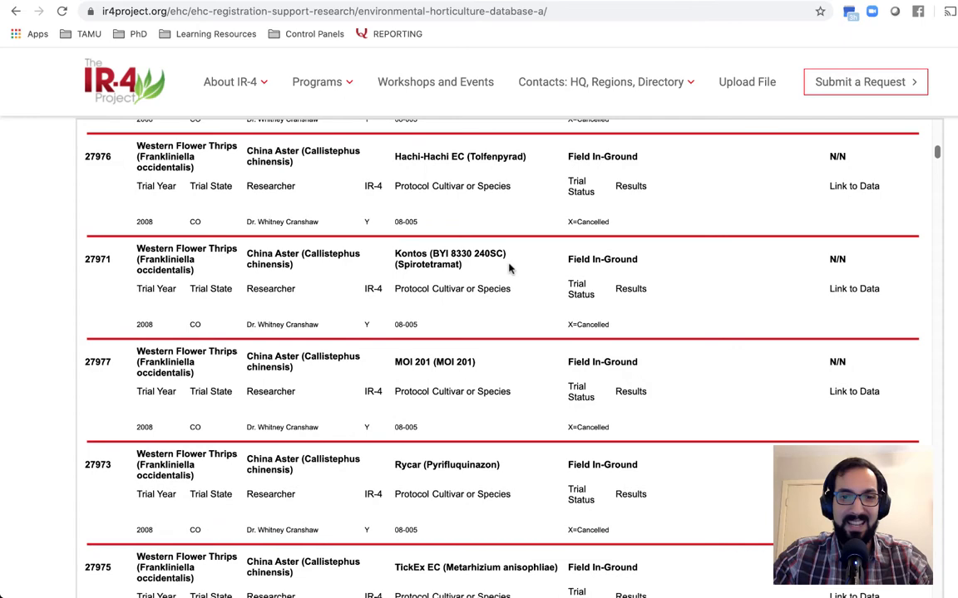
scroll("down", 3)
type("grandevo")
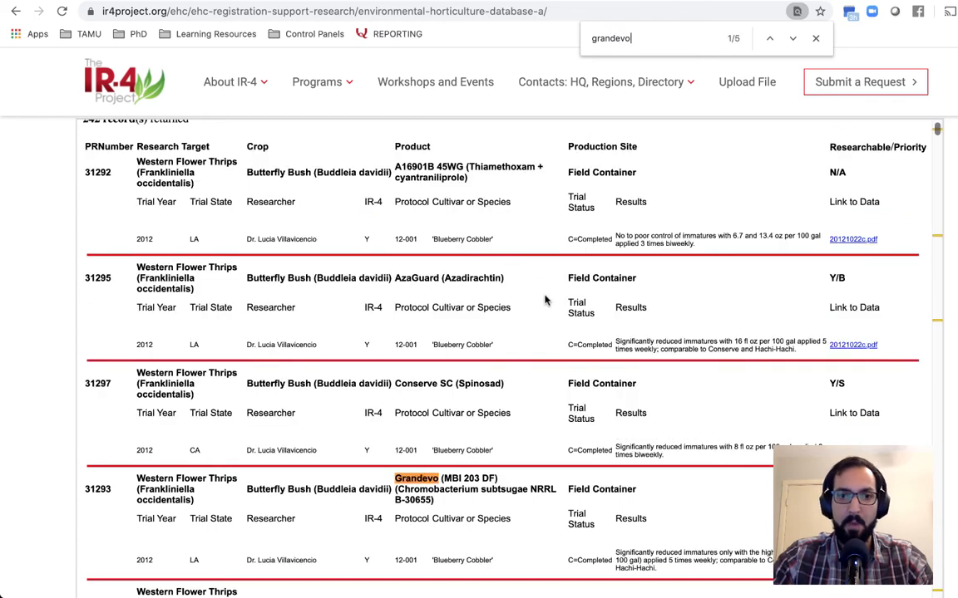
Step the Grandevo in-page find past the Impatiens trial to match 3/5, Marigold greenhouse trial 31431
scroll("down", 3)
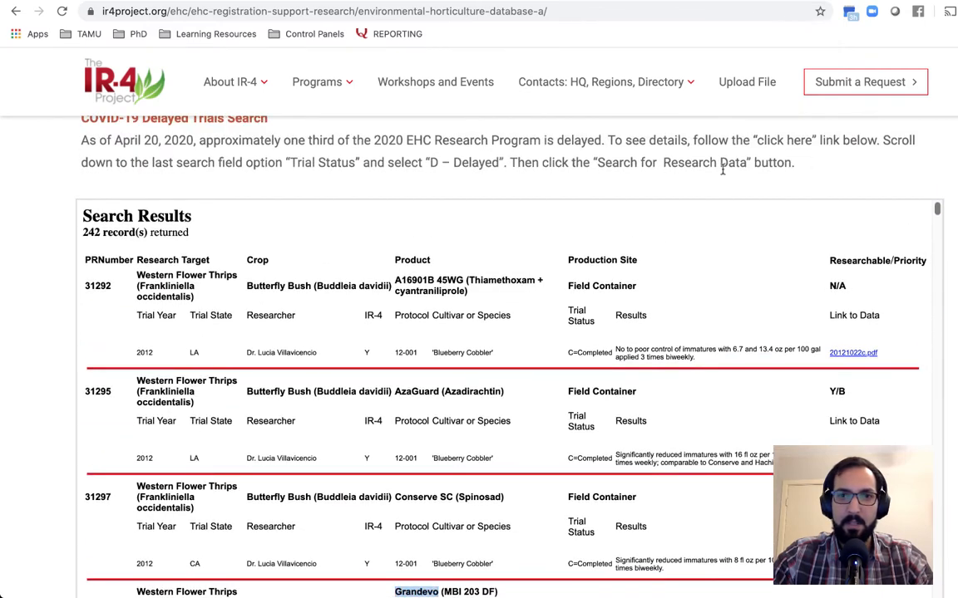
scroll("up", 3)
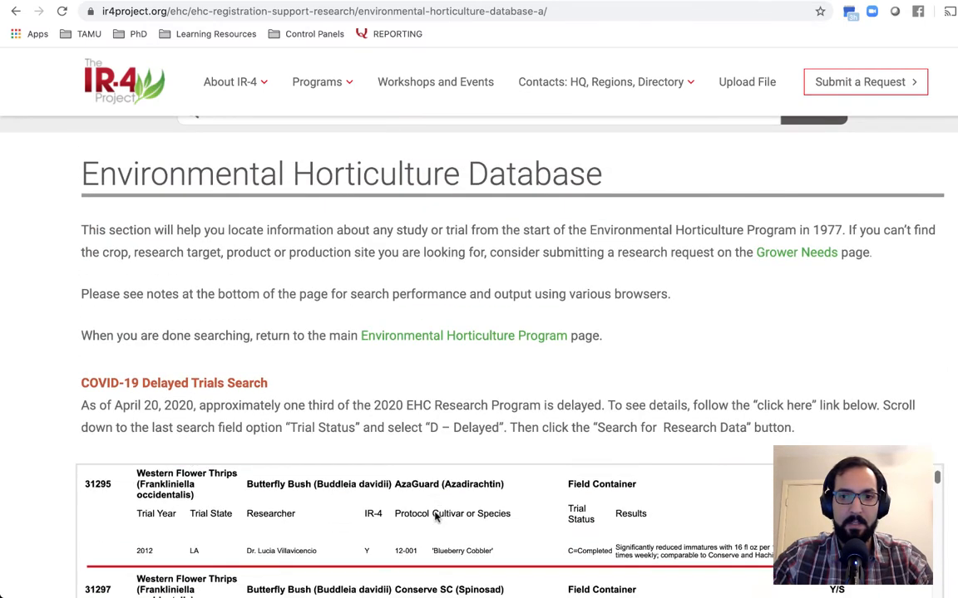
scroll("up", 3)
type("grandevo")
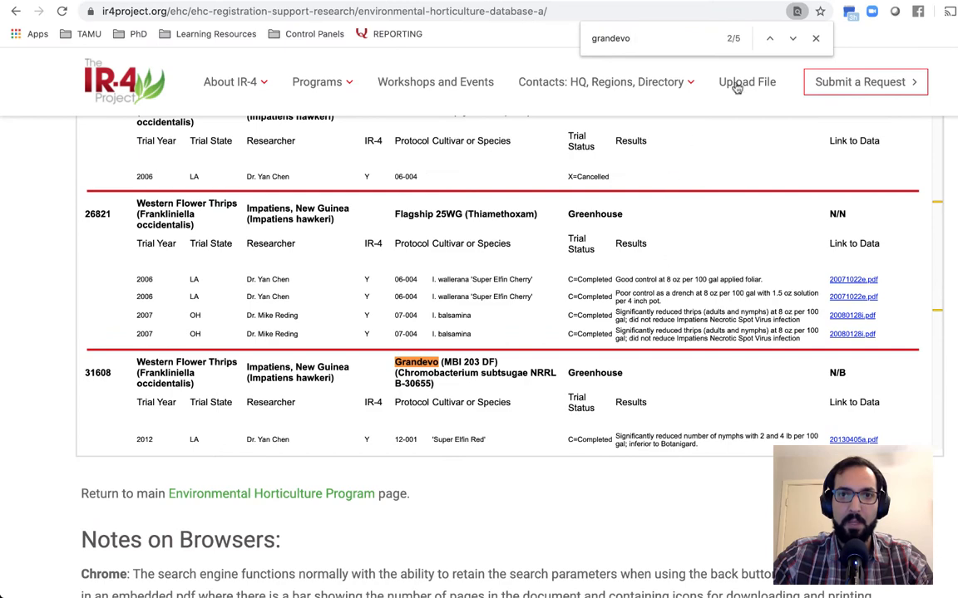
scroll("down", 3)
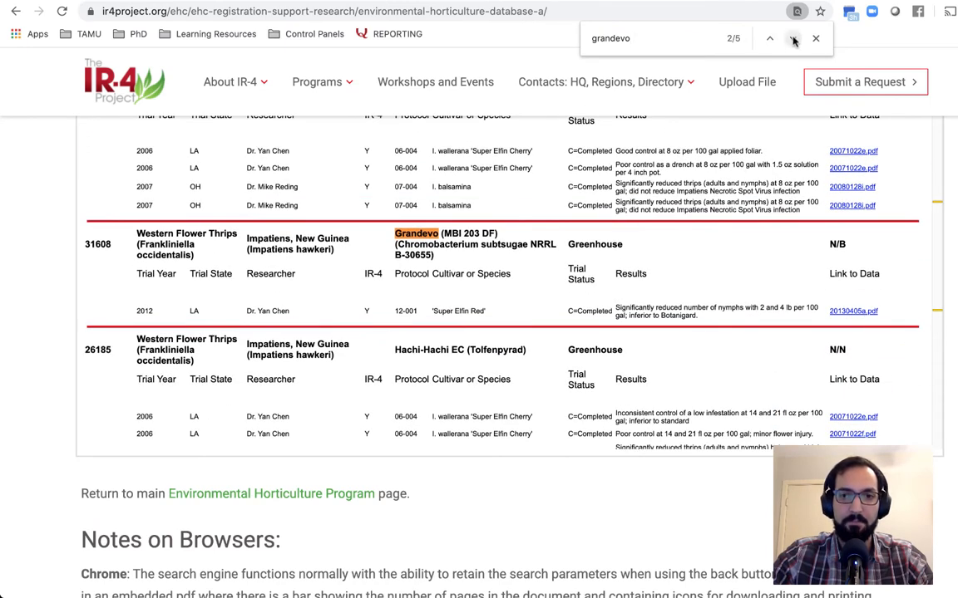
mouse_move(793, 38)
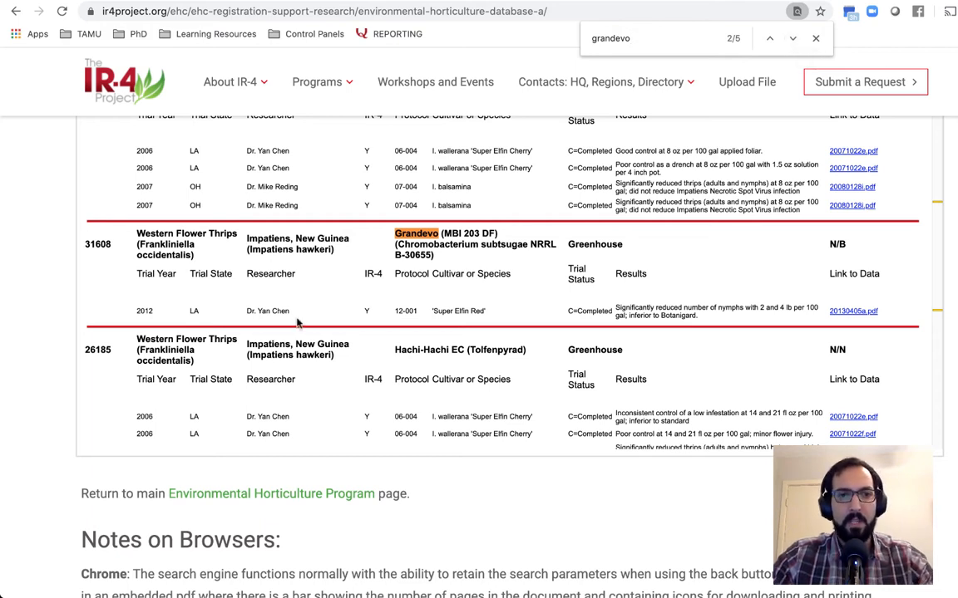
mouse_move(279, 303)
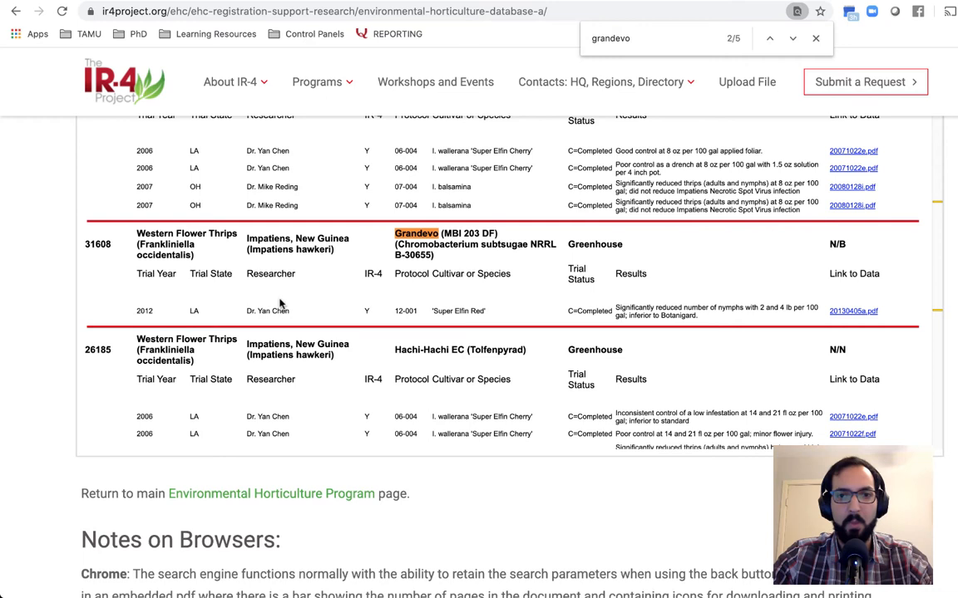
mouse_move(691, 305)
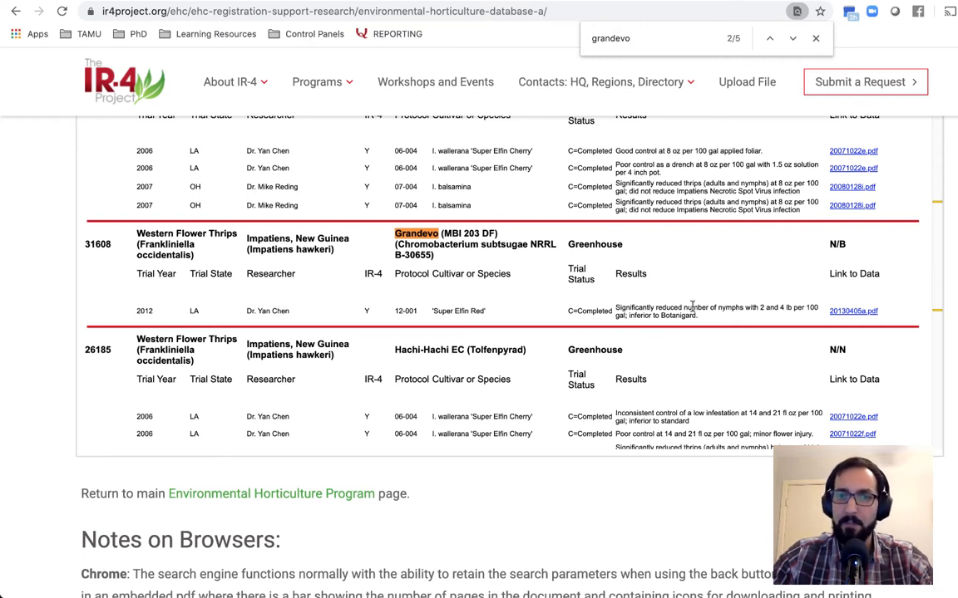
mouse_move(652, 329)
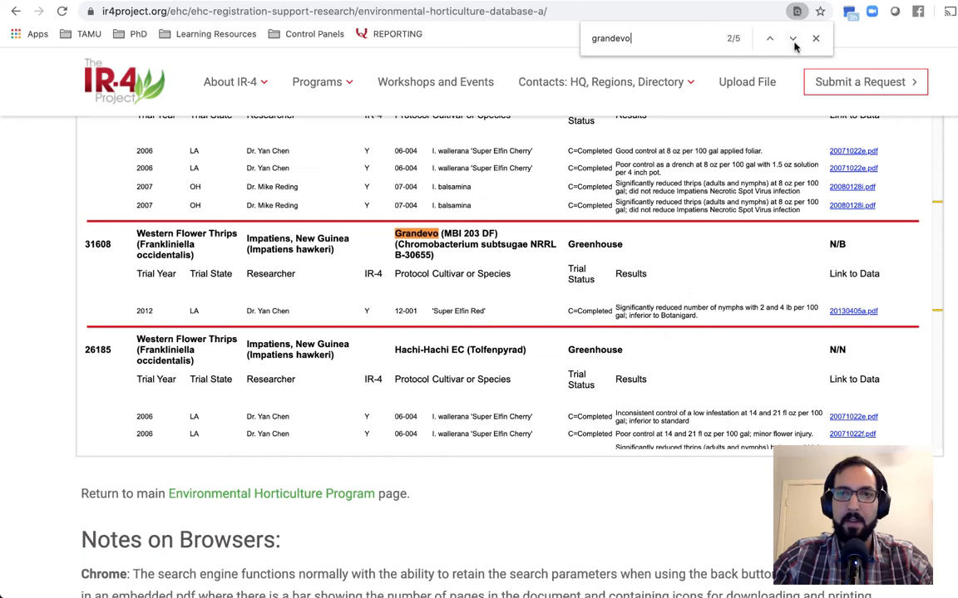
left_click(791, 38)
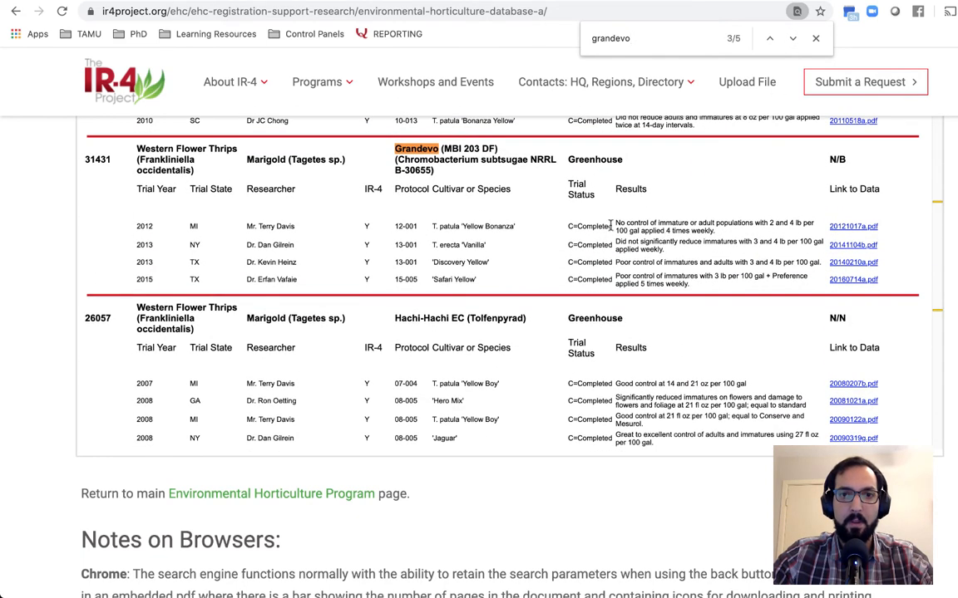
mouse_move(655, 216)
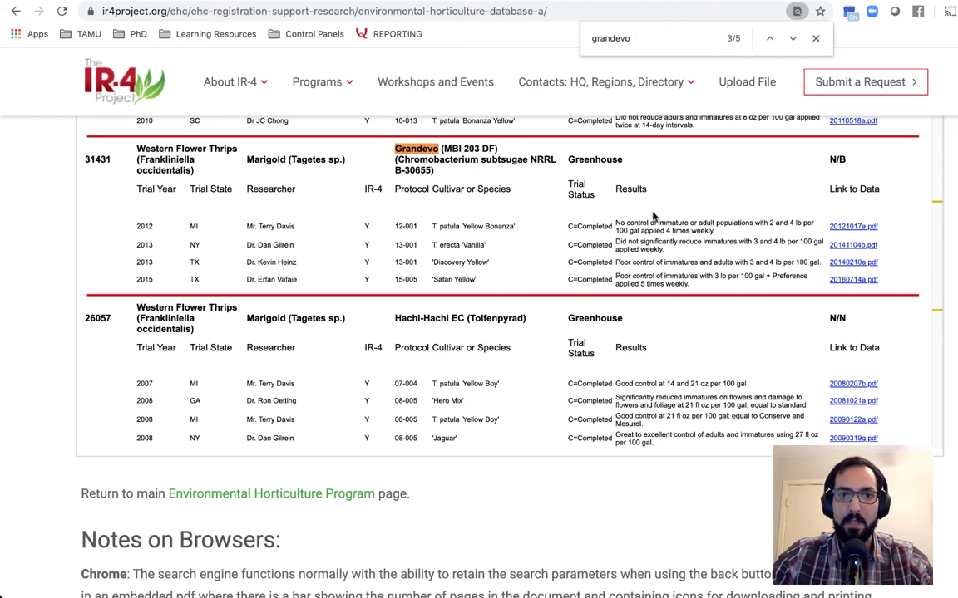
mouse_move(623, 289)
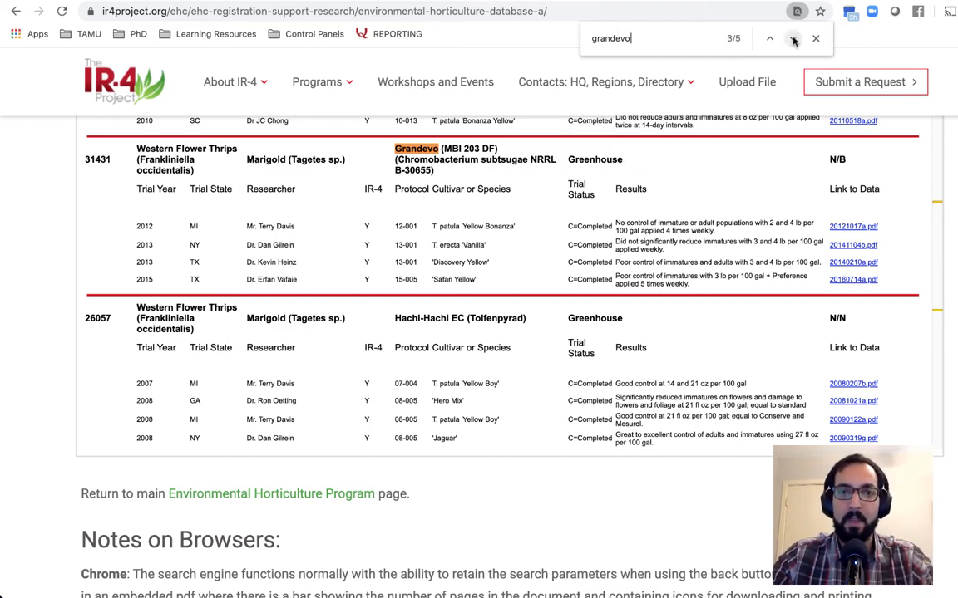
Advance the Grandevo find through the Rose trial to match 5/5, the Transvaal Daisy trial, and scroll past it
left_click(791, 38)
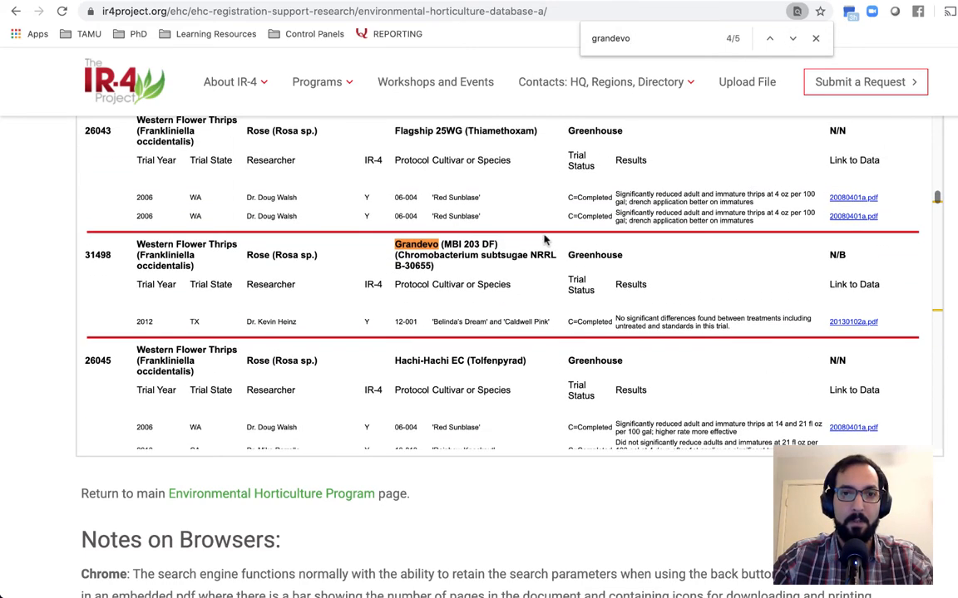
scroll("down", 3)
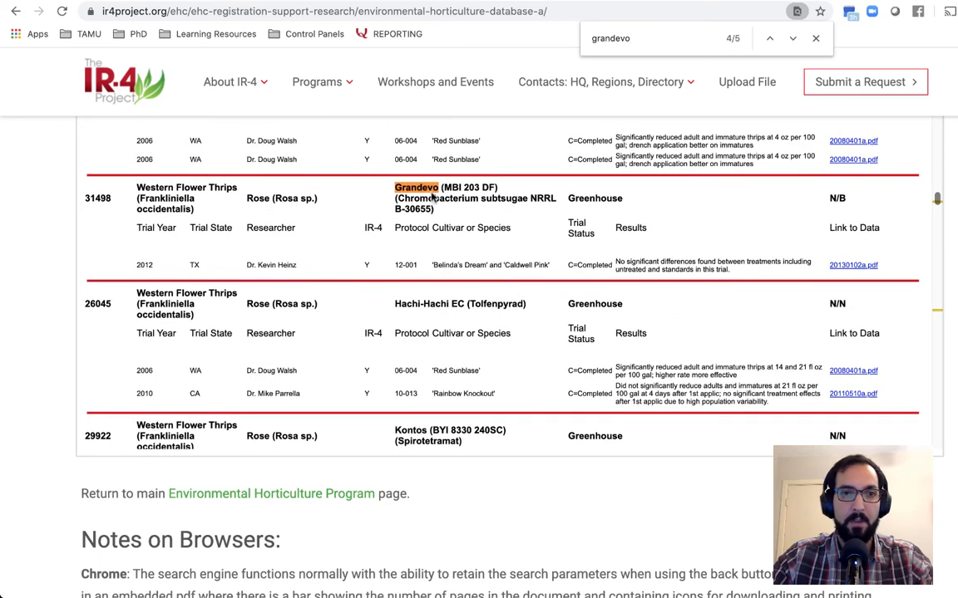
mouse_move(648, 259)
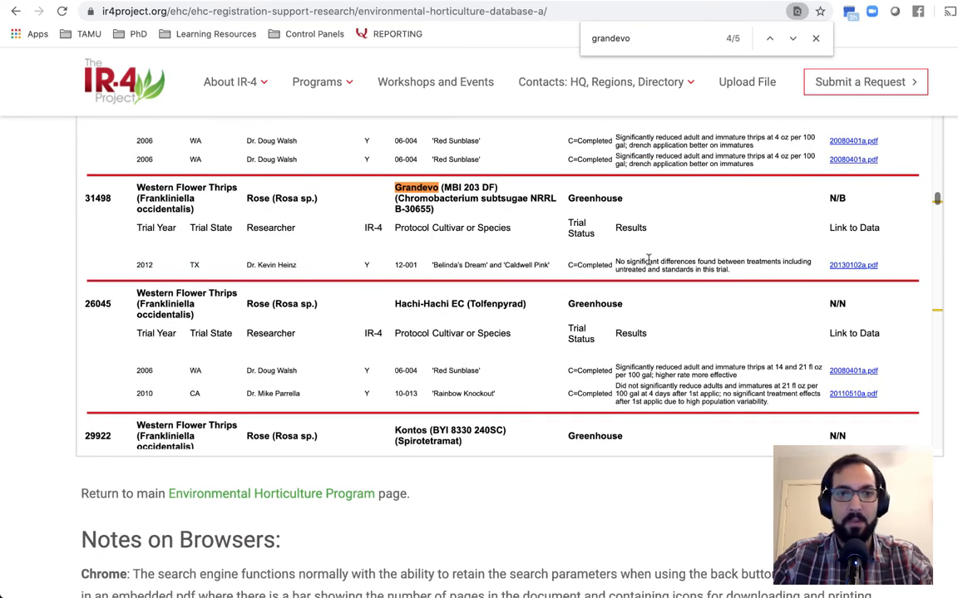
left_click(770, 38)
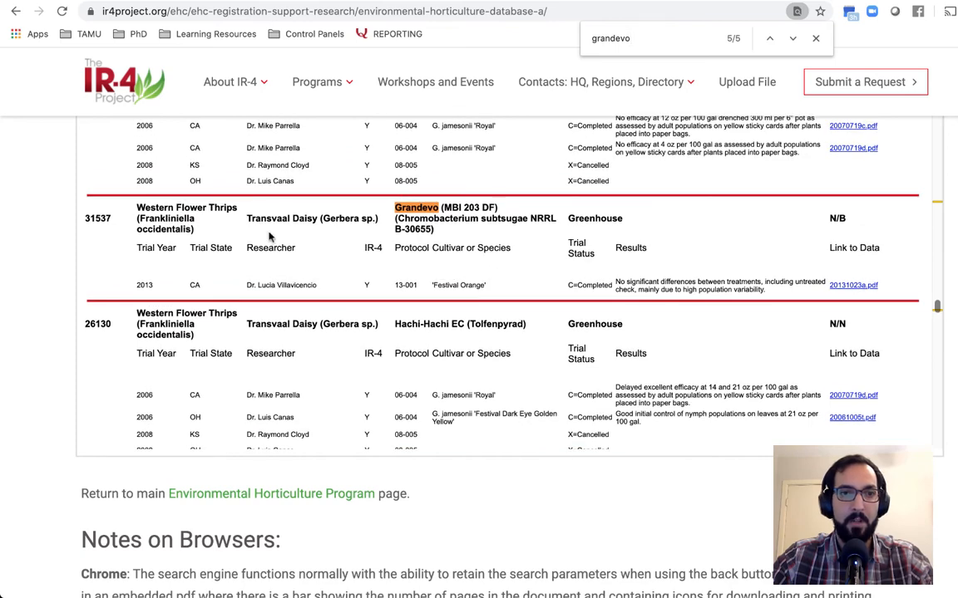
mouse_move(645, 319)
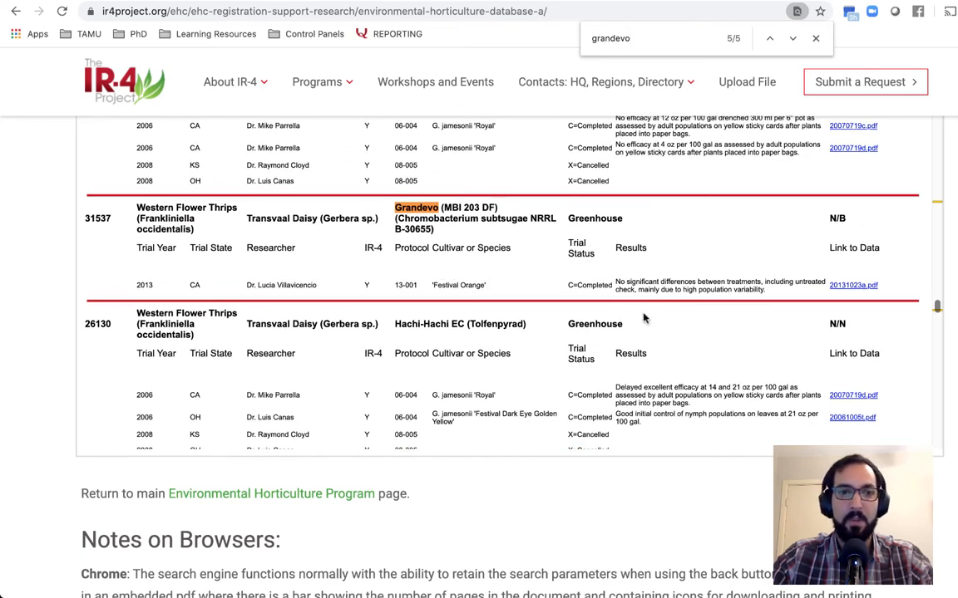
mouse_move(515, 296)
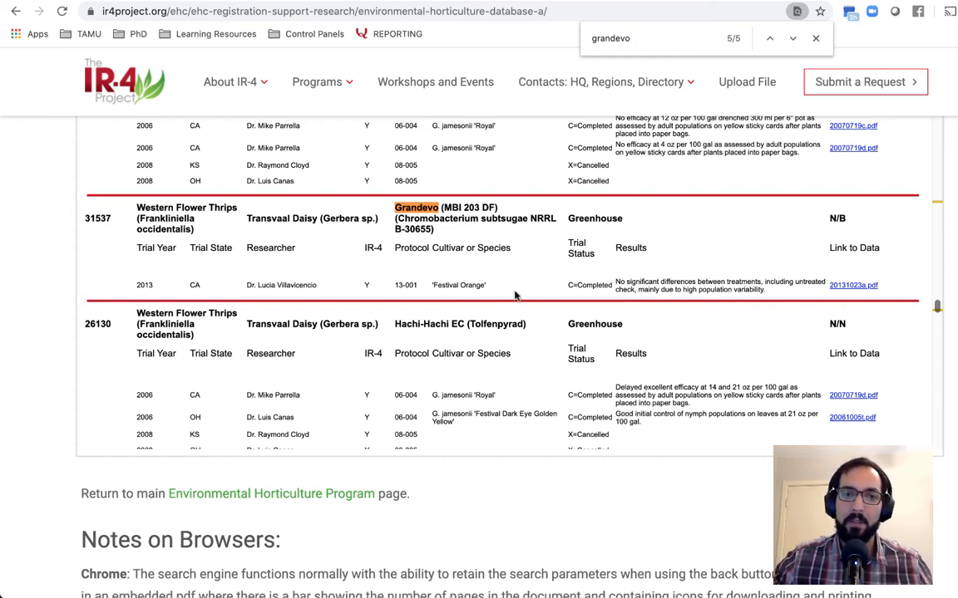
scroll("down", 3)
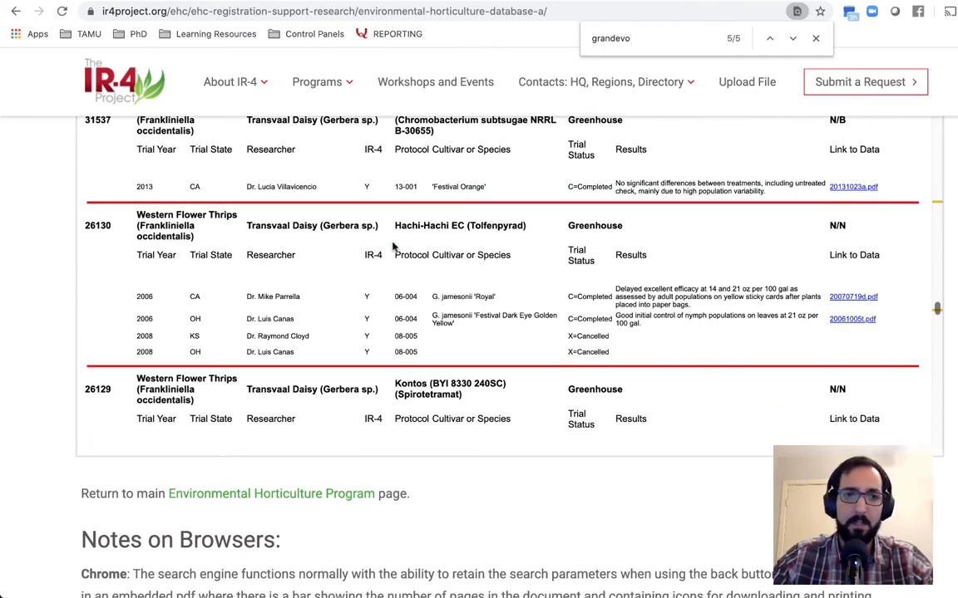
scroll("down", 3)
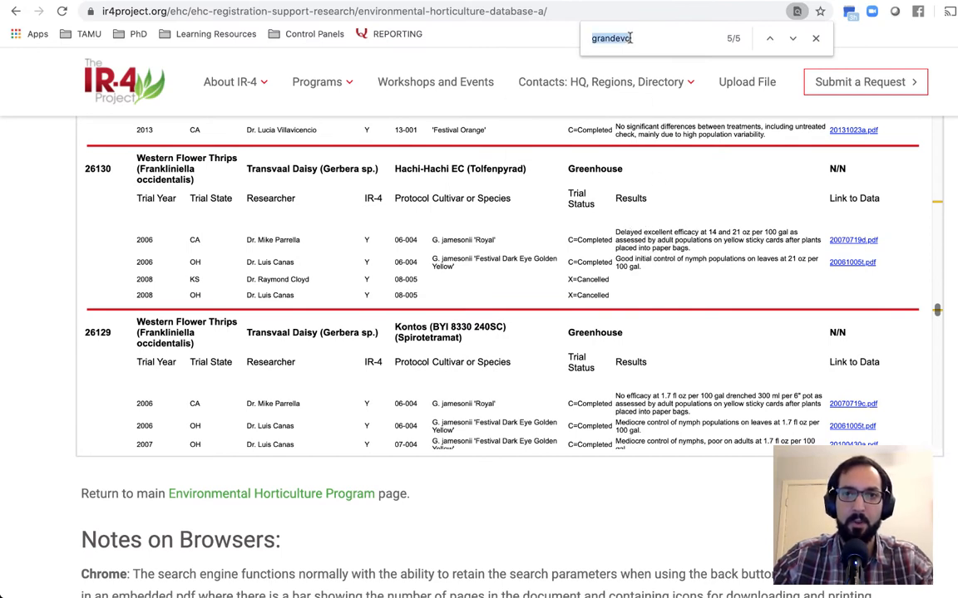
Search the results for 'hachi-hachi' and step through matches up to 9 of 35, a Cosmos trial
type("hachi-hachi")
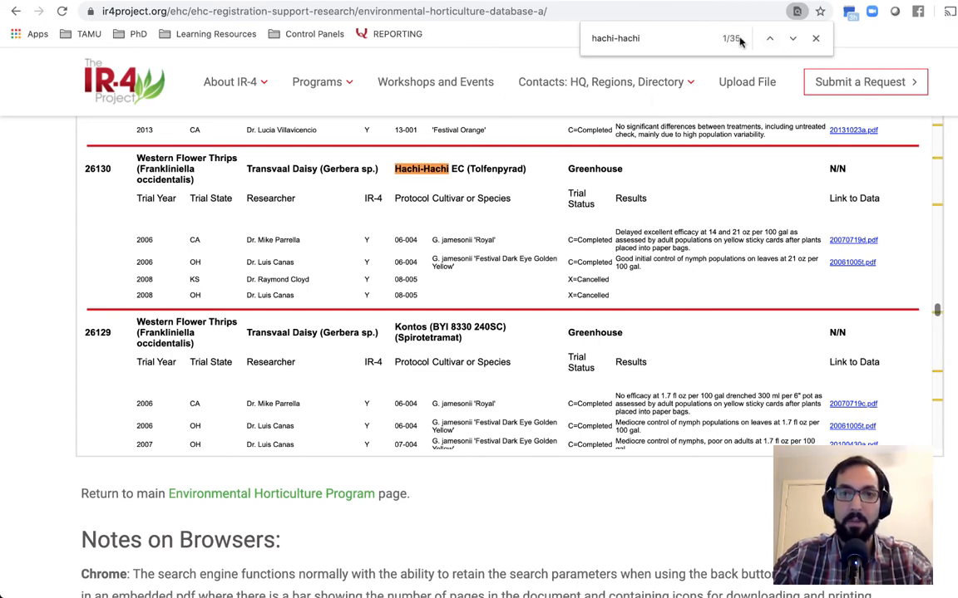
mouse_move(625, 284)
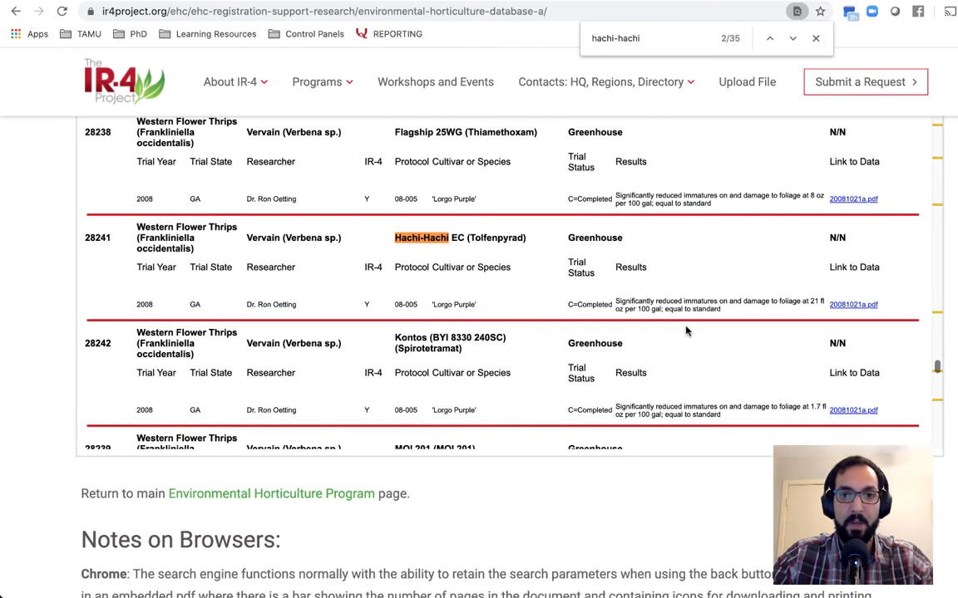
left_click(791, 38)
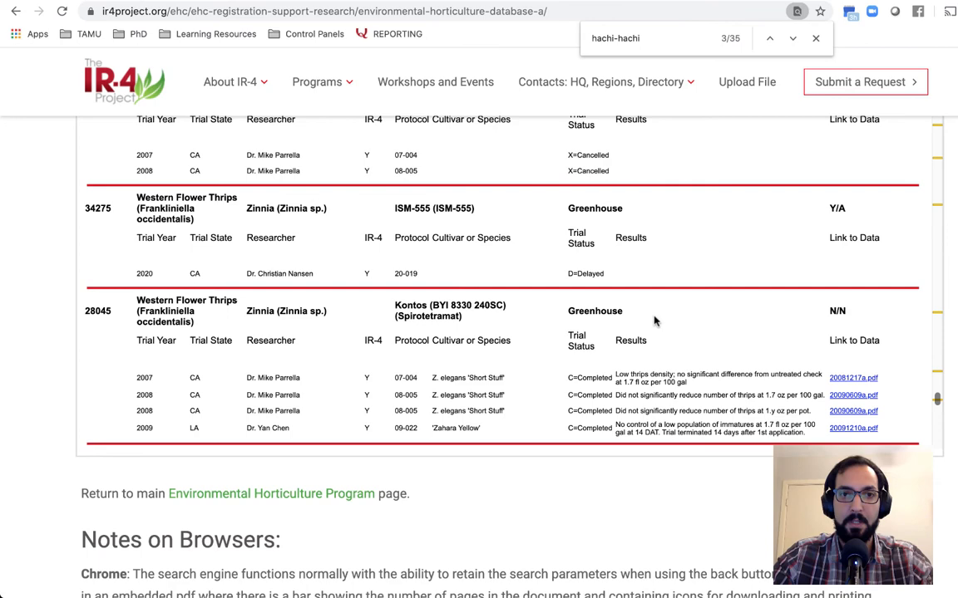
scroll("up", 3)
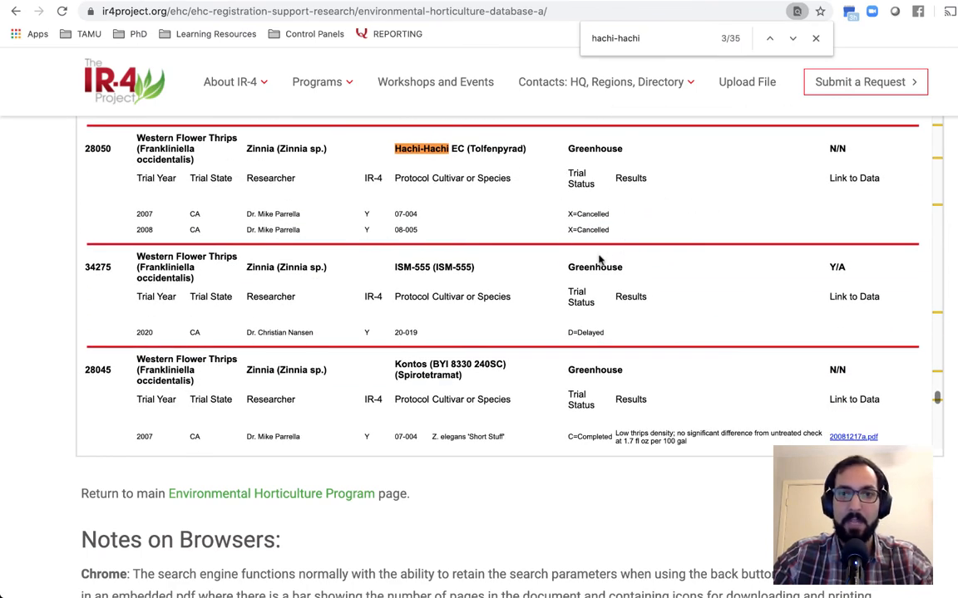
mouse_move(617, 231)
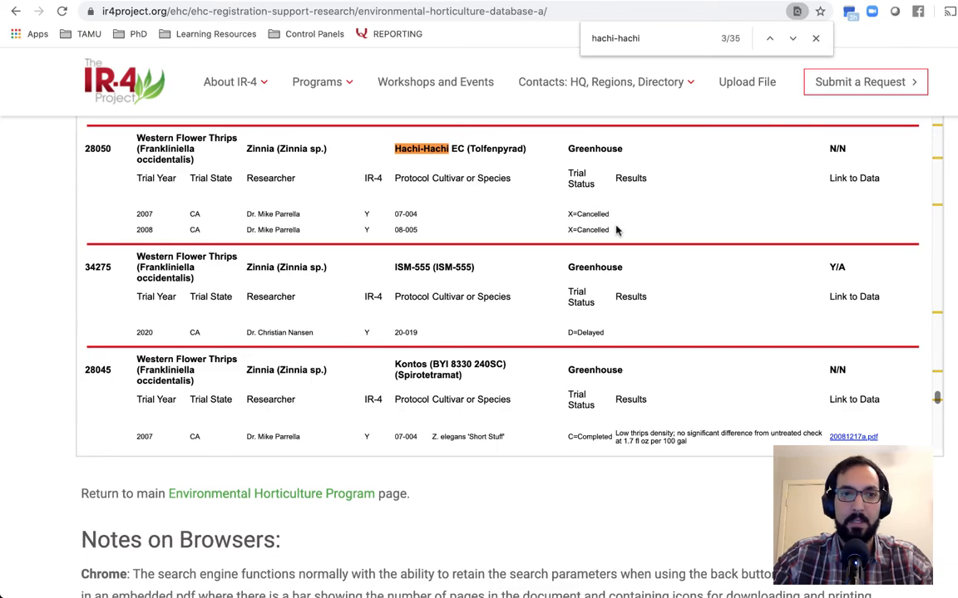
left_click(791, 39)
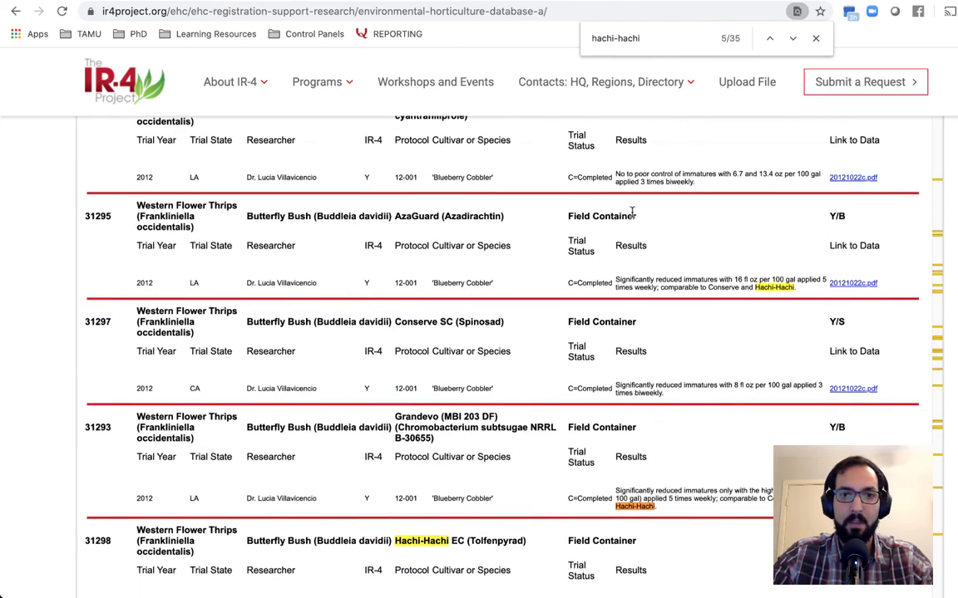
scroll("down", 3)
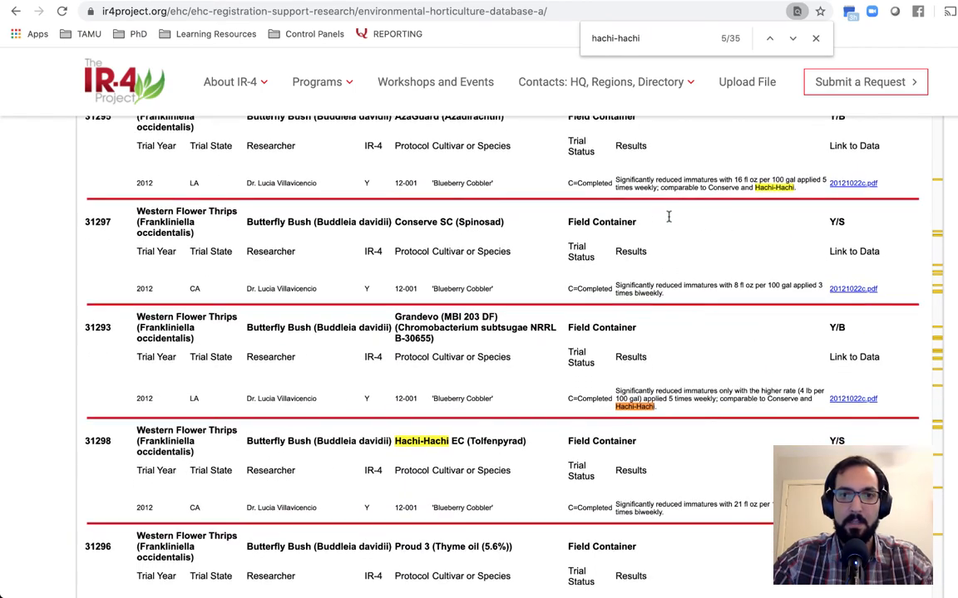
scroll("down", 3)
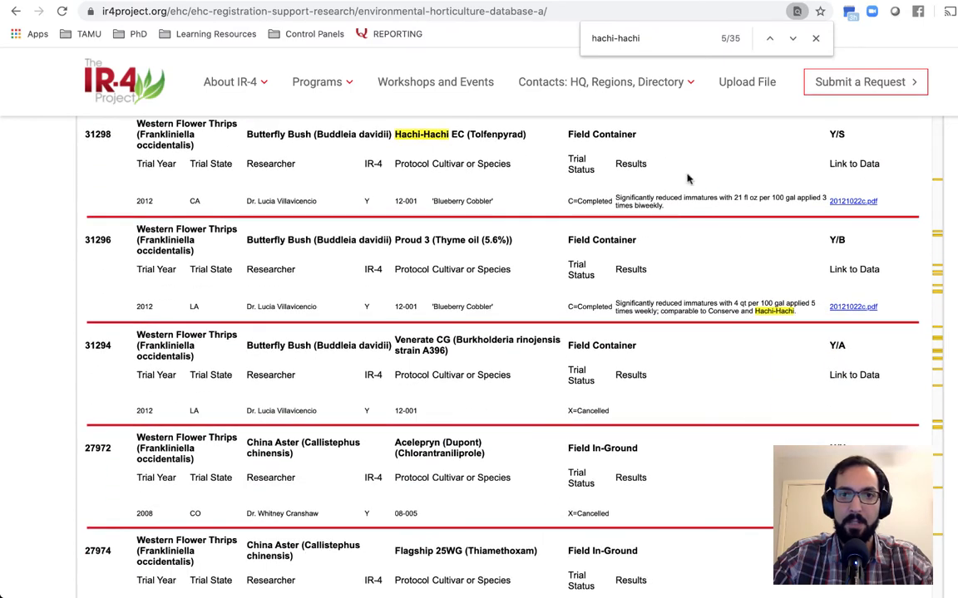
left_click(791, 38)
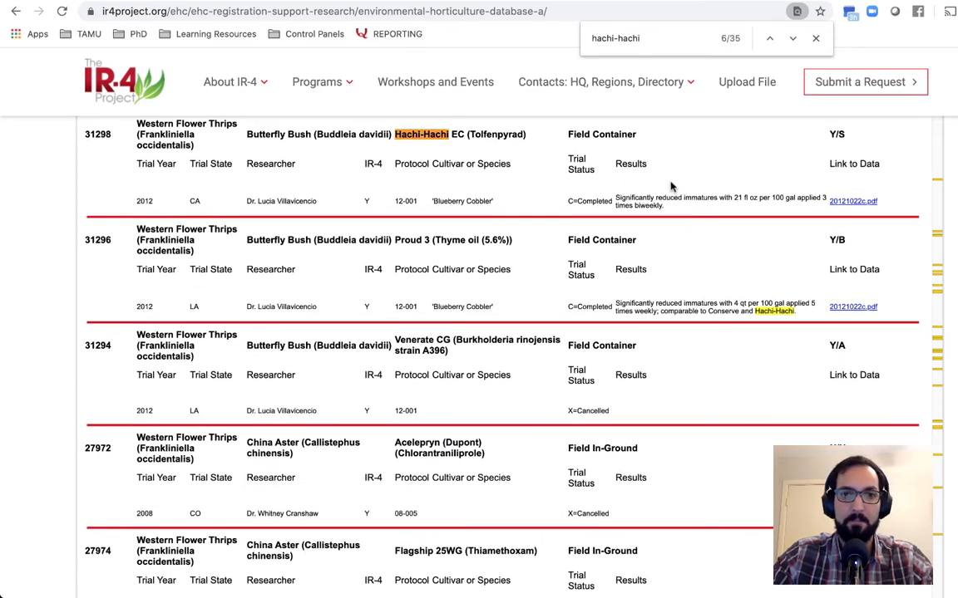
left_click(791, 38)
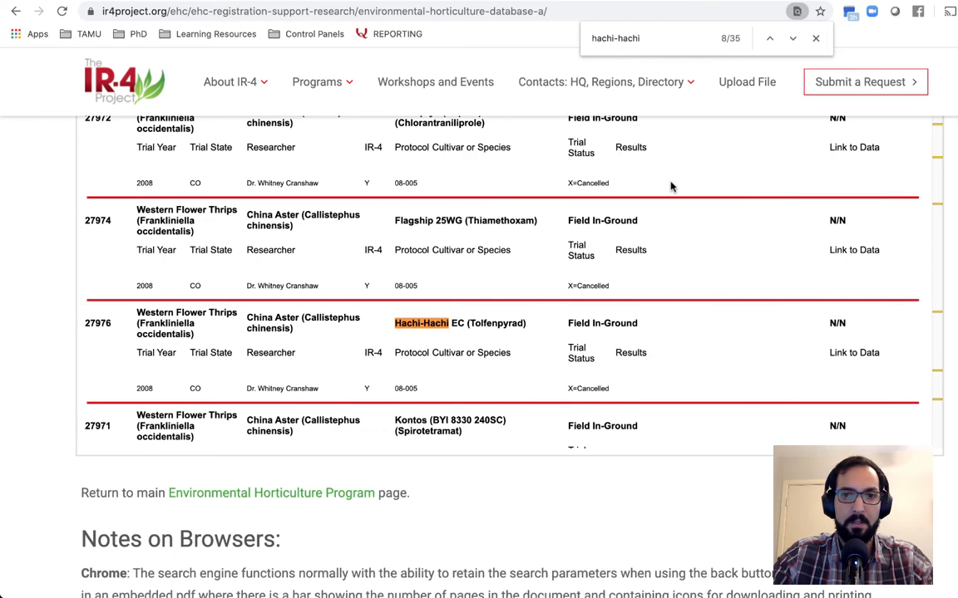
left_click(791, 38)
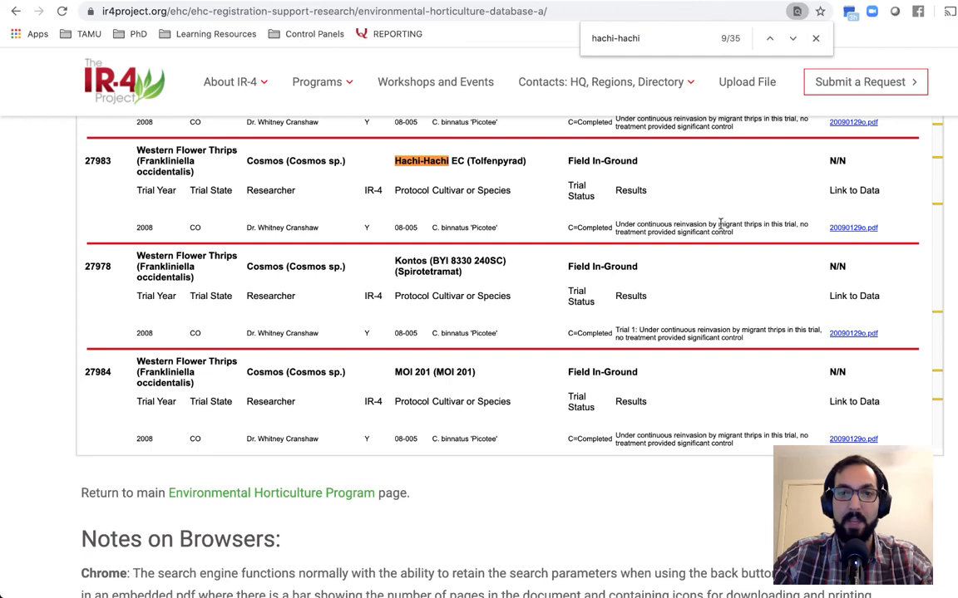
mouse_move(797, 232)
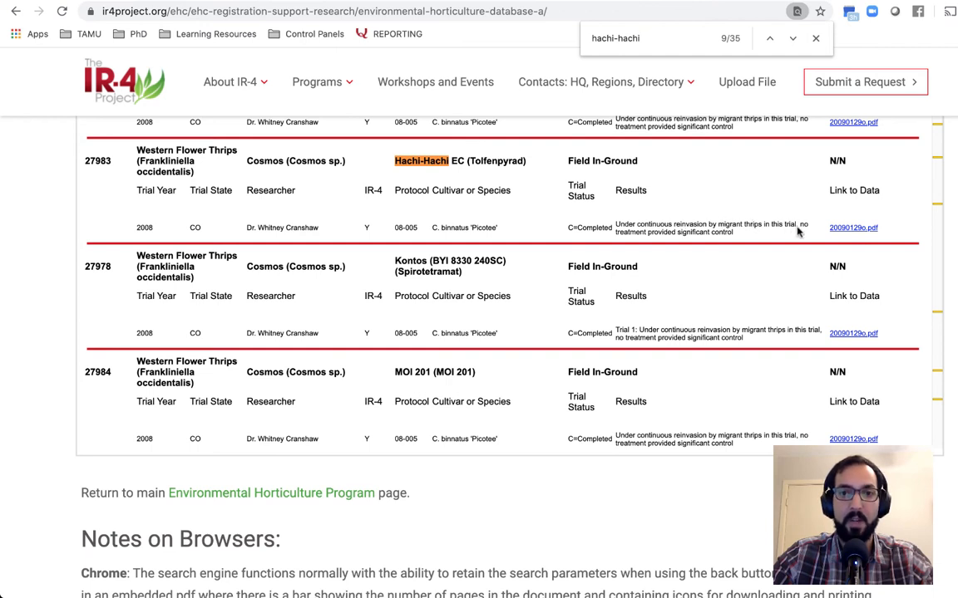
mouse_move(640, 219)
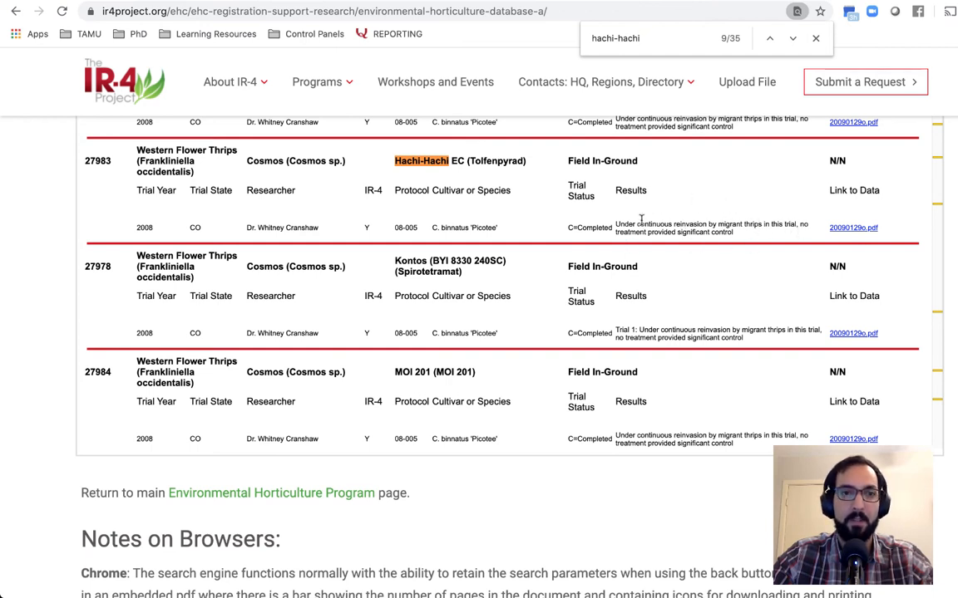
mouse_move(512, 200)
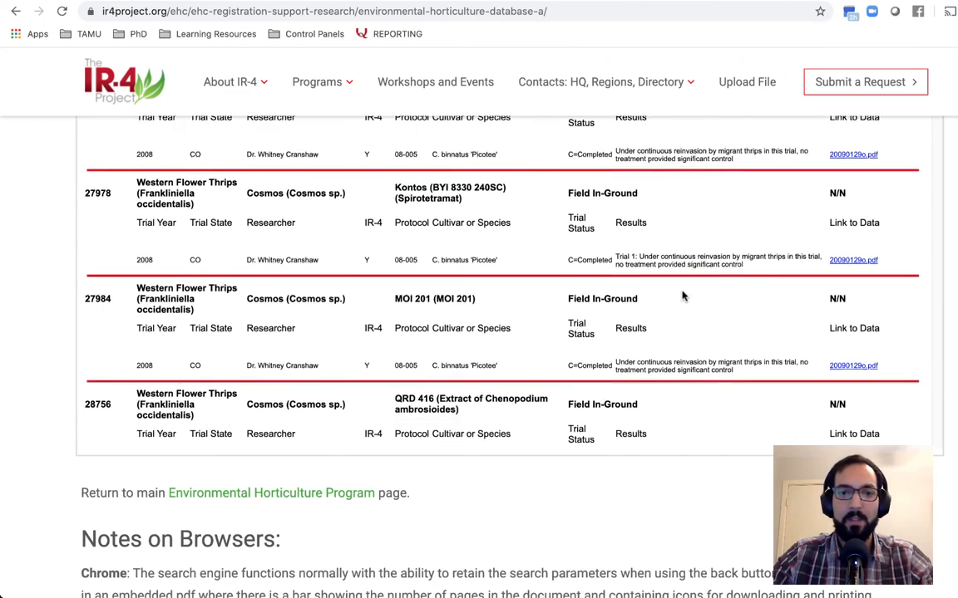
Search Western Flower Thrips with Product Pradia, returning the single Marigold greenhouse record with 2018–2019 trials
scroll("up", 3)
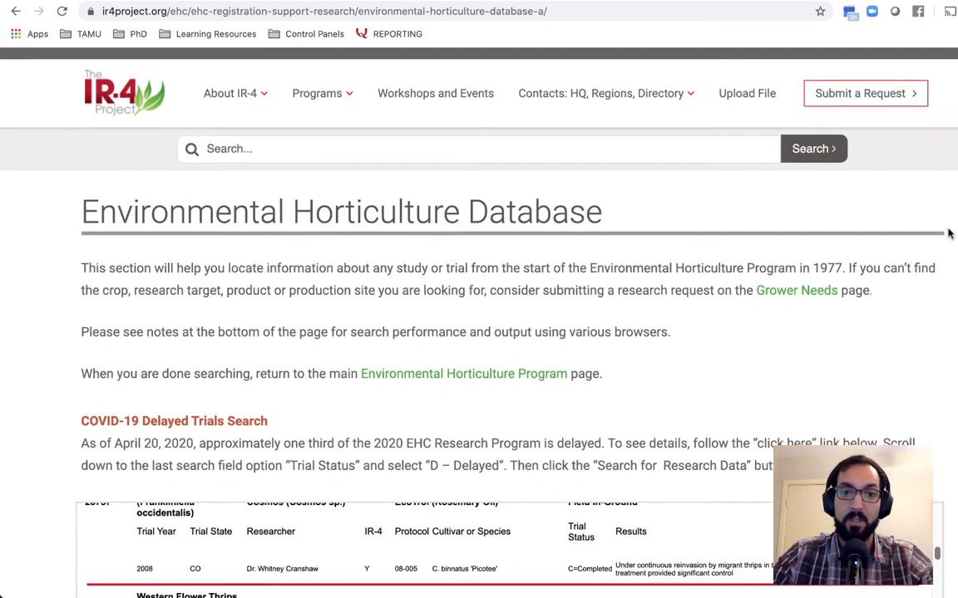
scroll("down", 3)
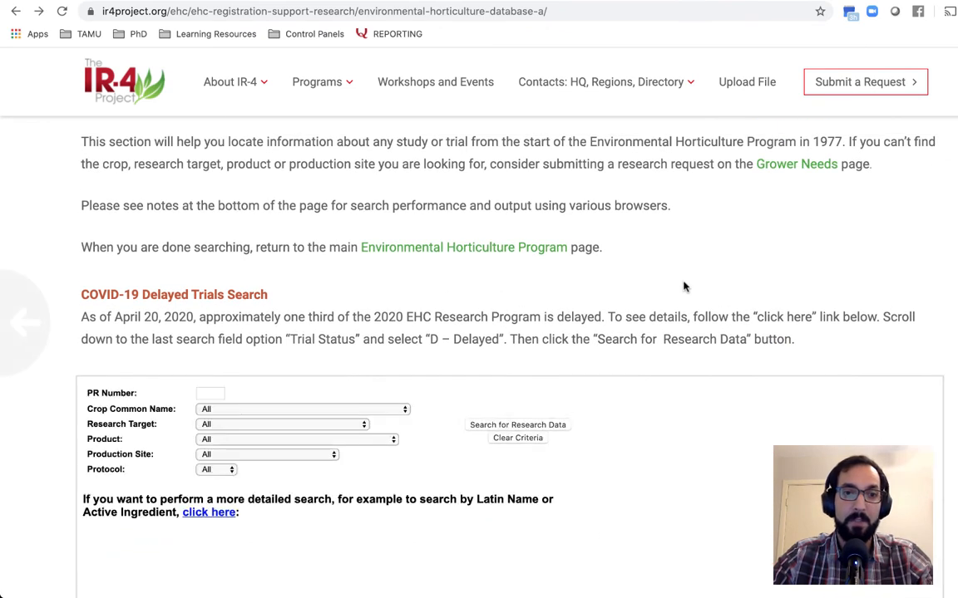
left_click(282, 426)
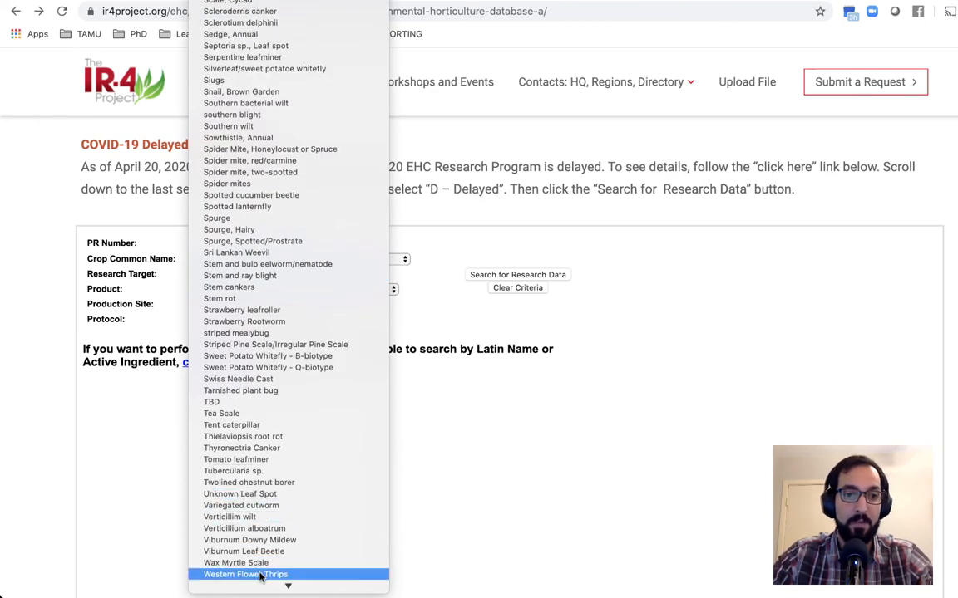
left_click(246, 575)
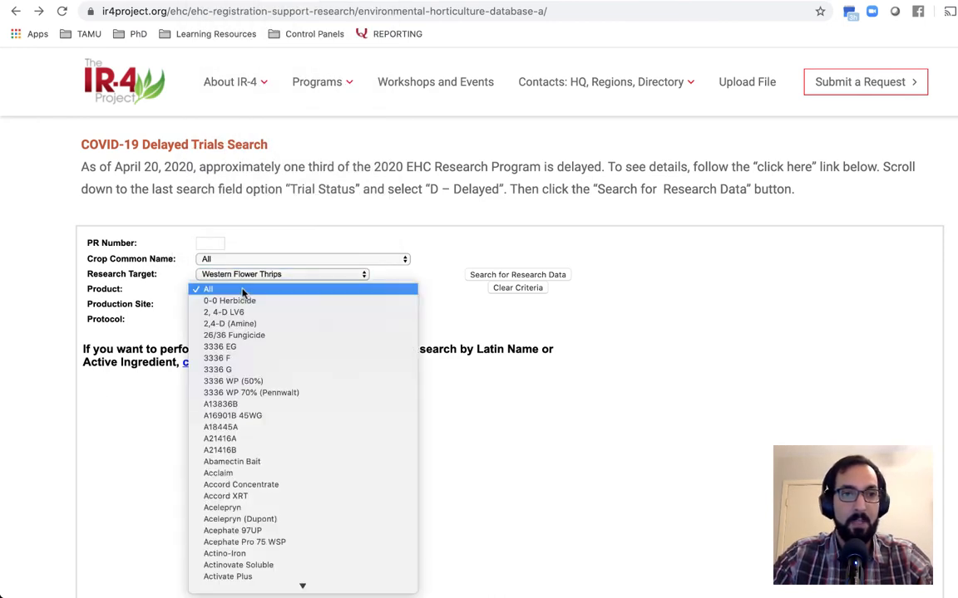
scroll("down", 3)
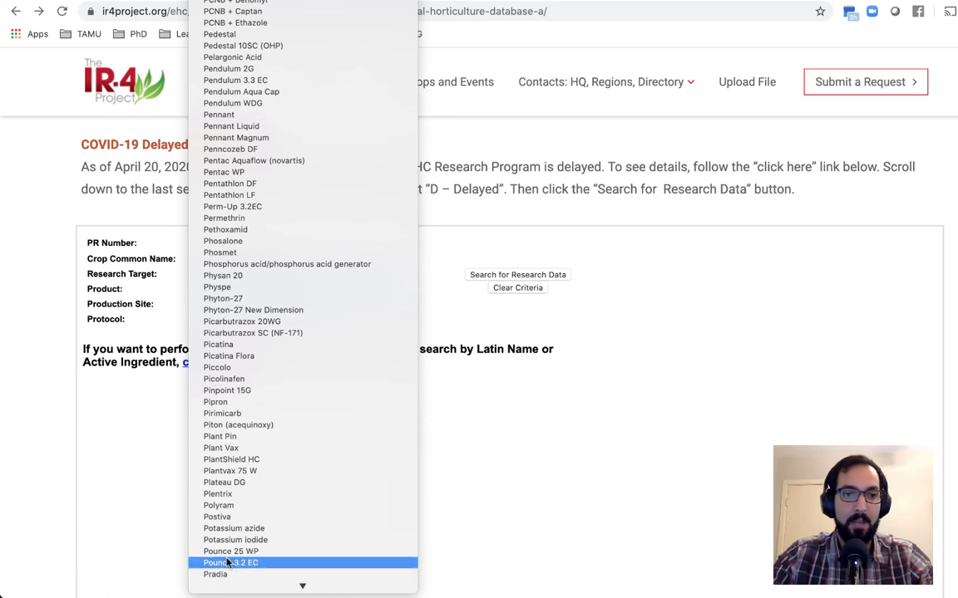
left_click(215, 576)
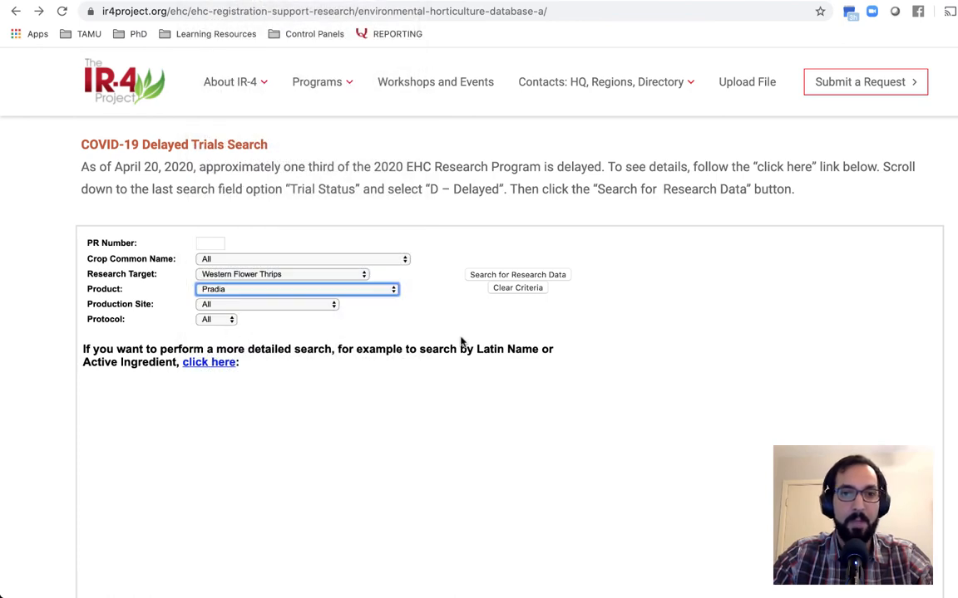
left_click(517, 275)
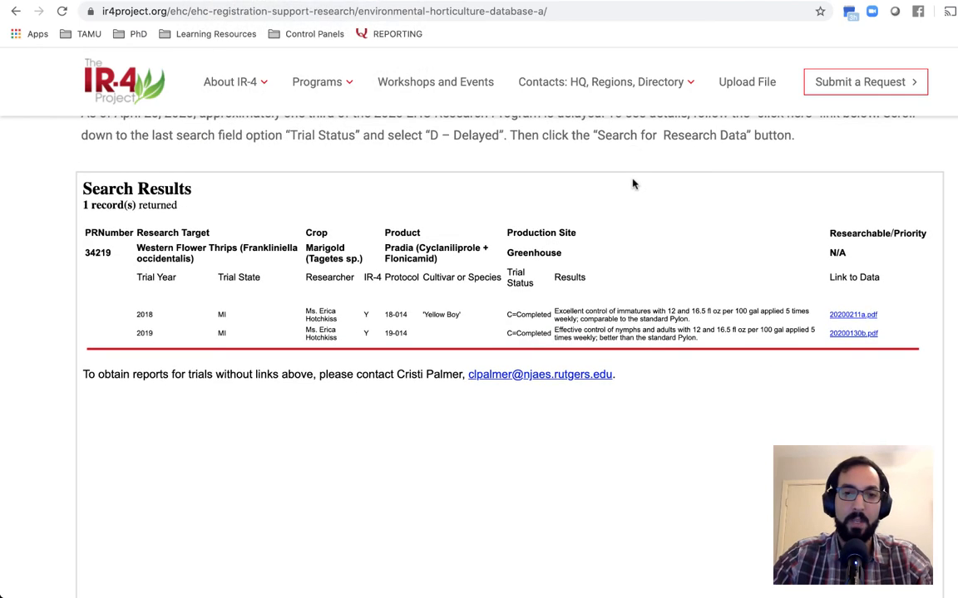
mouse_move(671, 233)
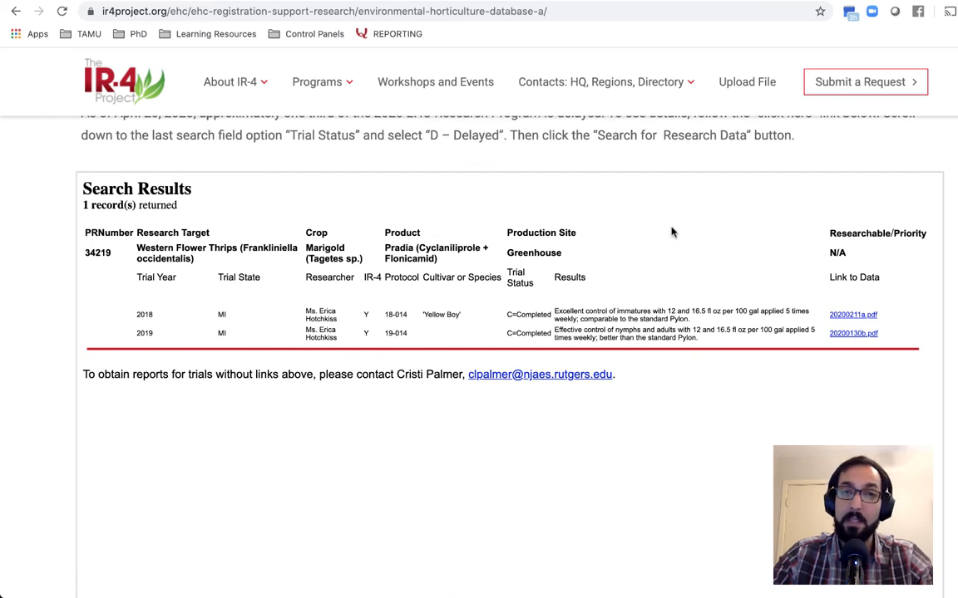
mouse_move(690, 302)
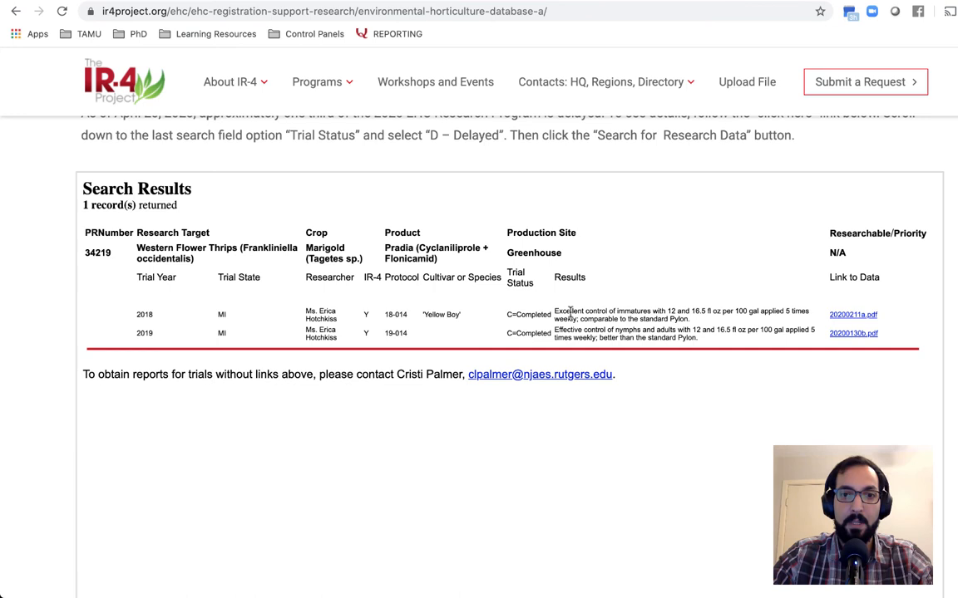
mouse_move(153, 325)
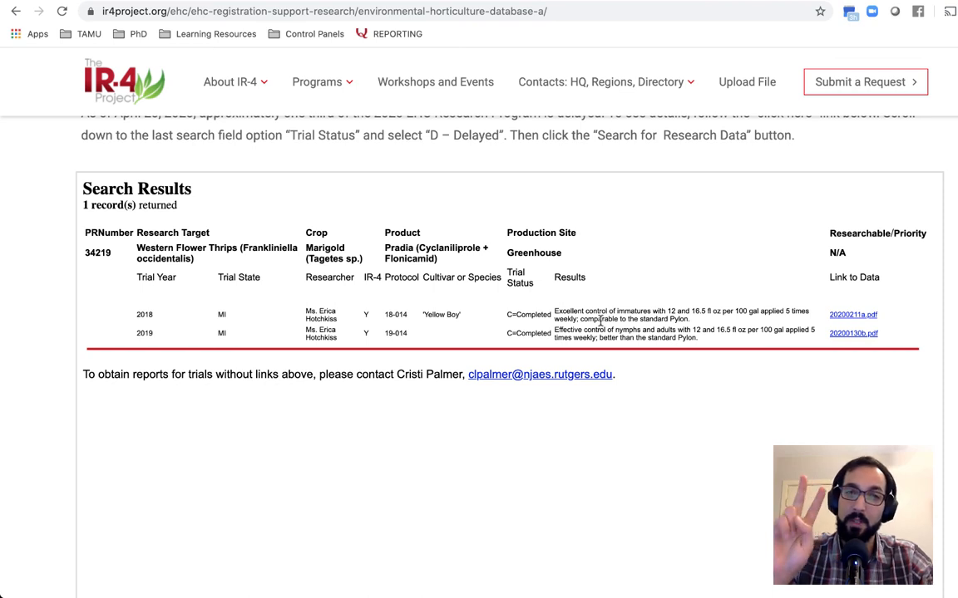
mouse_move(485, 348)
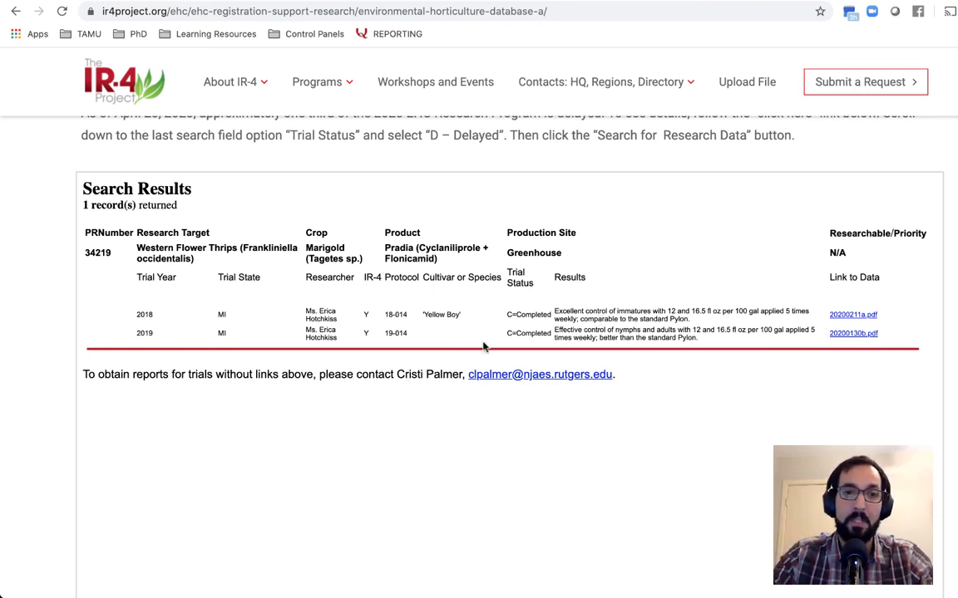
mouse_move(331, 269)
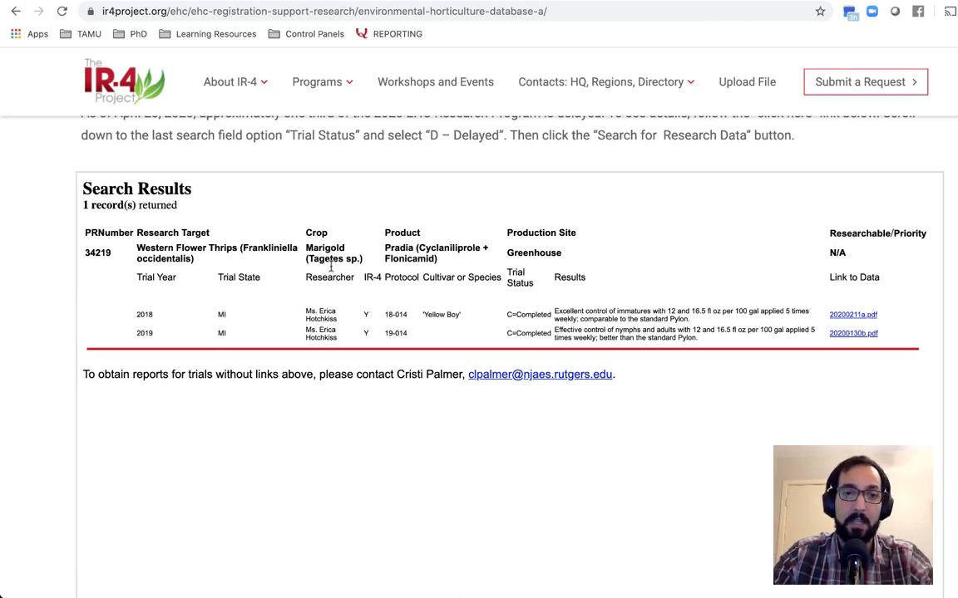
scroll("up", 3)
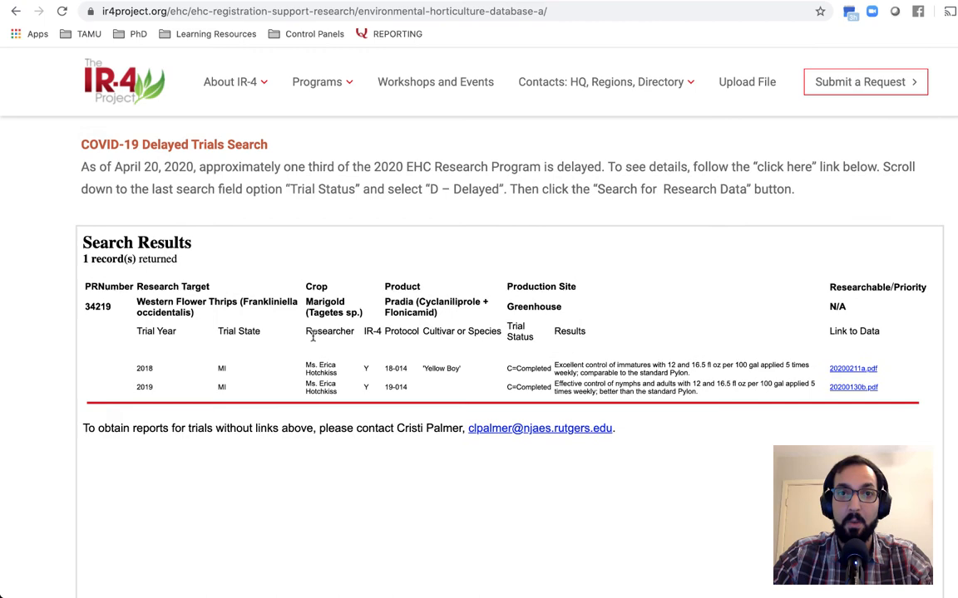
scroll("up", 3)
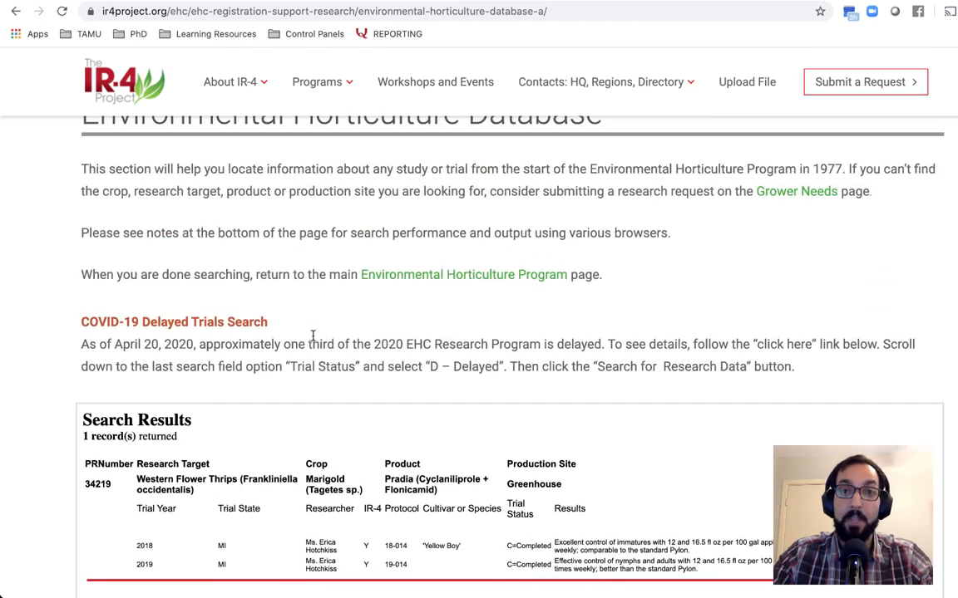